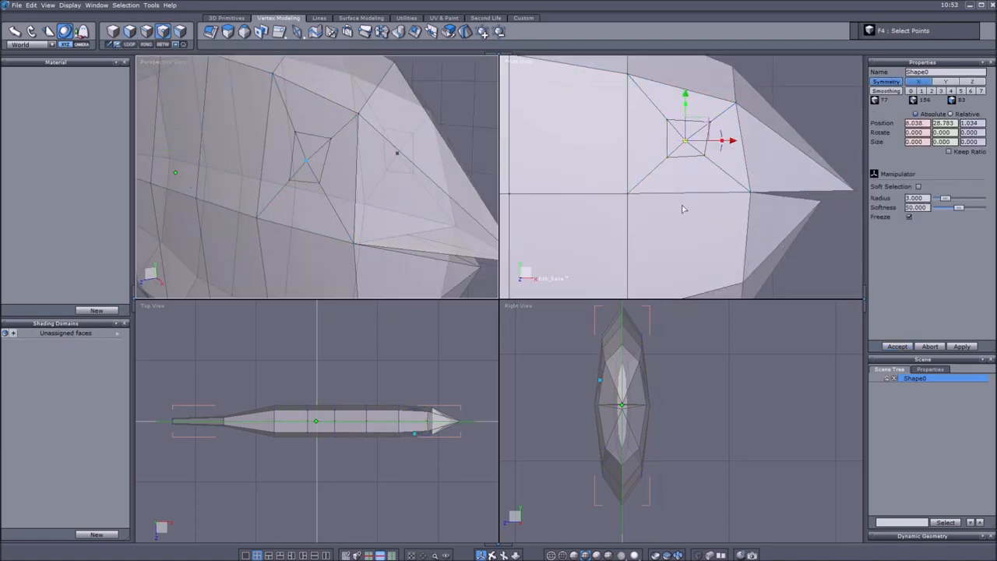
- Add a cube at the eye spot, smooth it into a round eyeball and paste a mirrored copy for the second eye
{"action": "left_click", "coordinate": [226, 17]}
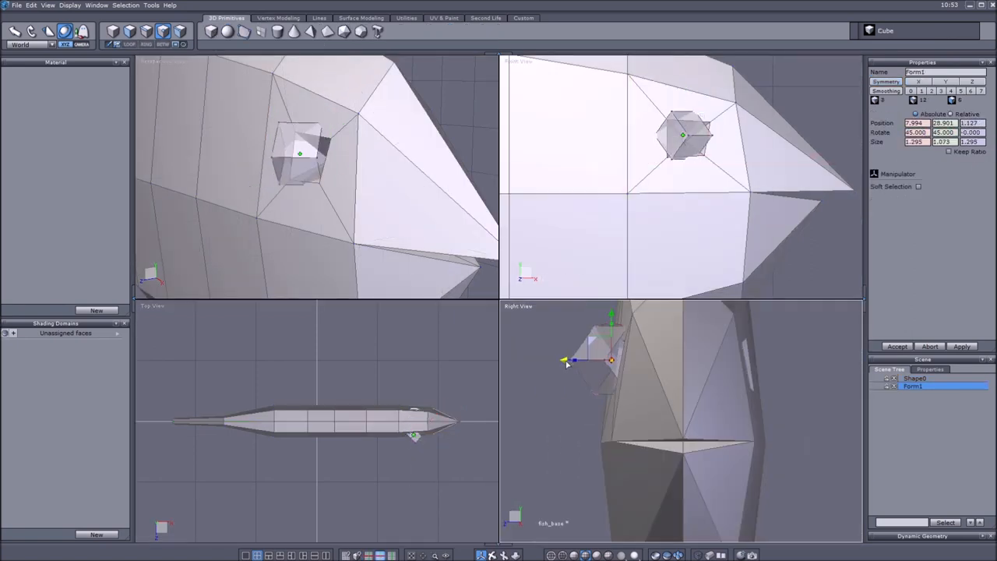
{"action": "left_click", "coordinate": [932, 90]}
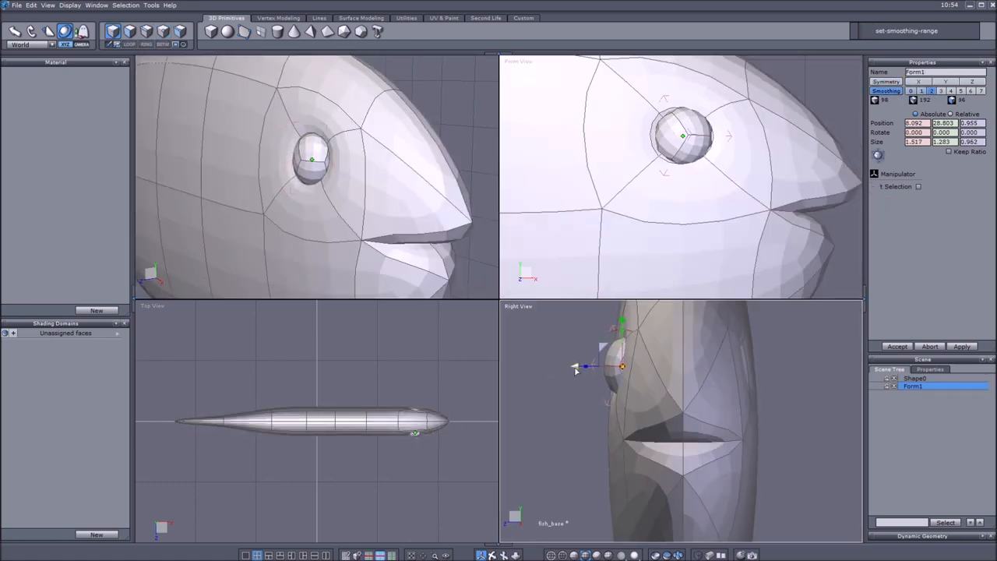
{"action": "key", "text": "ctrl+v"}
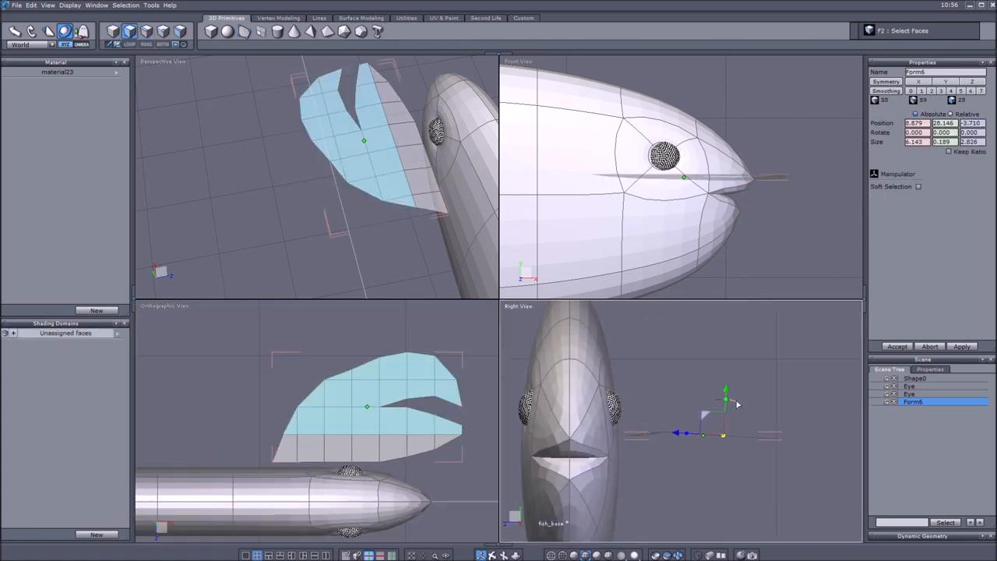
- Smooth the extruded fin and give it a new checker-textured Clawfin material
{"action": "left_click", "coordinate": [919, 187]}
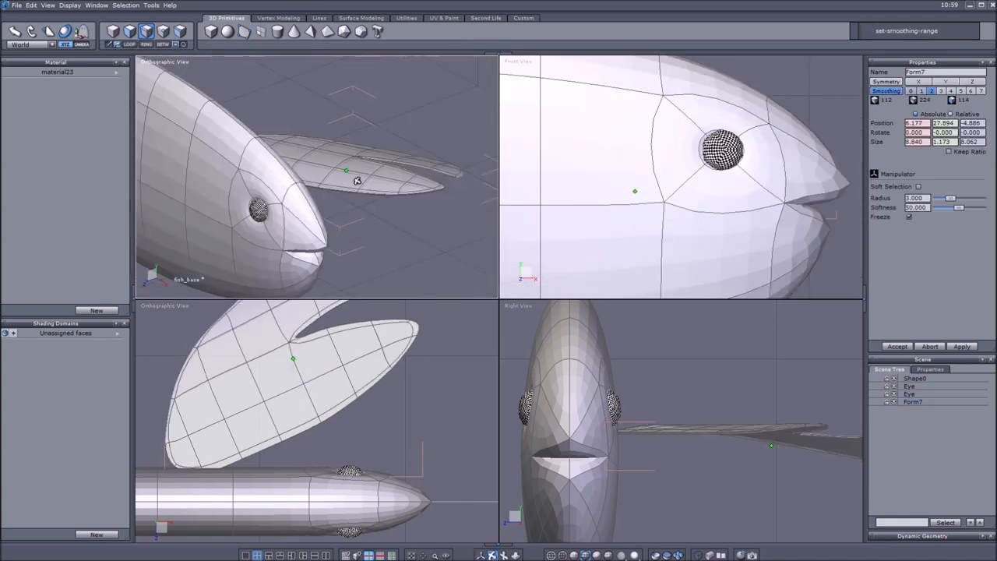
{"action": "left_click", "coordinate": [443, 17]}
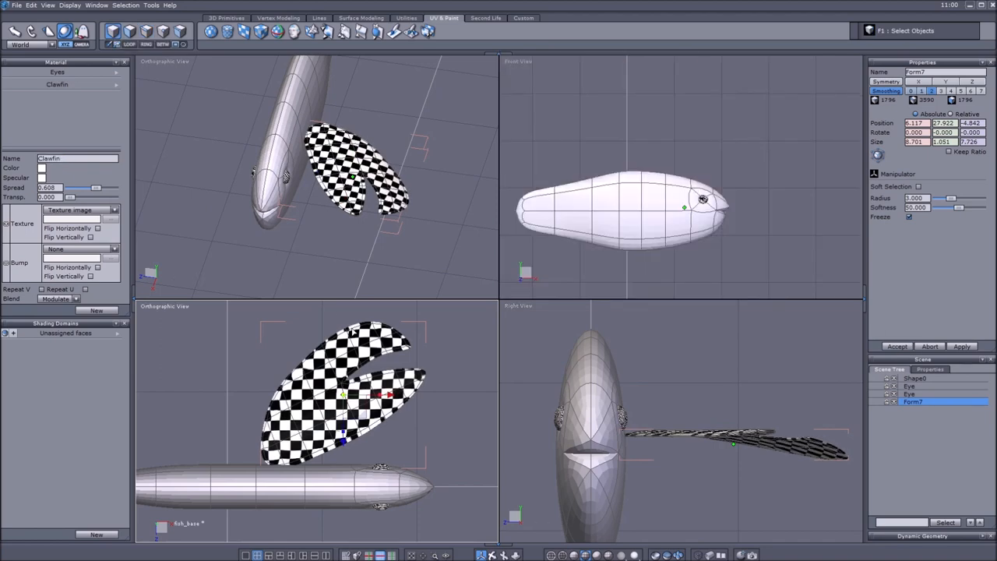
- Paste a symmetry copy of the side fin and add a Grid primitive plane for the tail
{"action": "key", "text": "ctrl+v"}
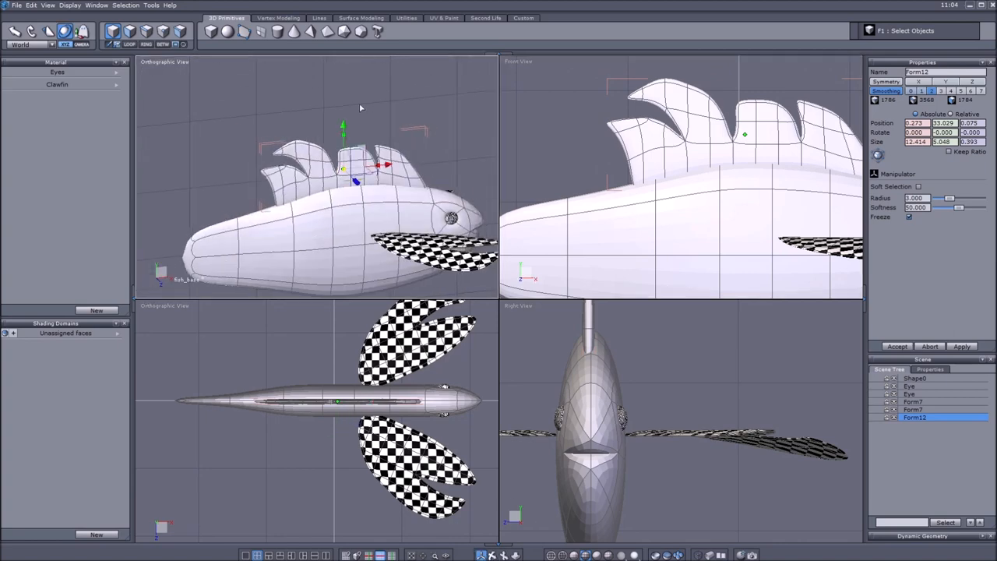
{"action": "left_click", "coordinate": [443, 19]}
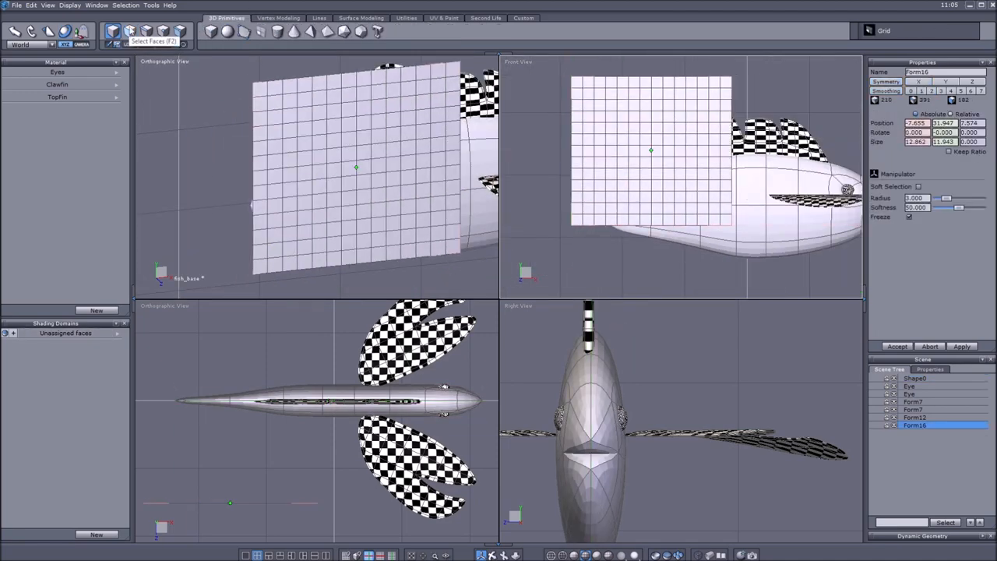
- Reshape the grid's edge loops into a curling tail and create Tail and Fish materials
{"action": "key", "text": "ctrl+z"}
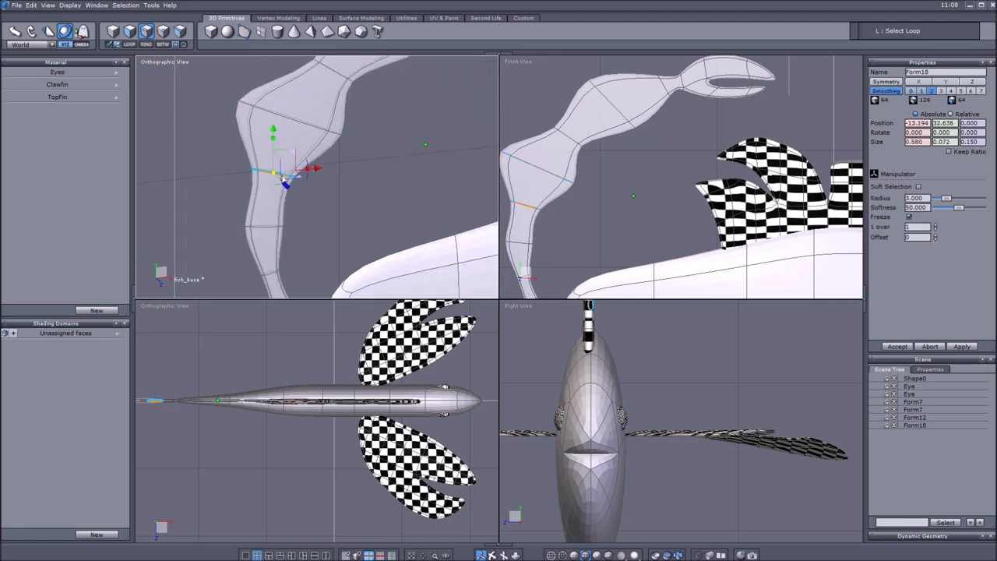
{"action": "key", "text": "ctrl+z"}
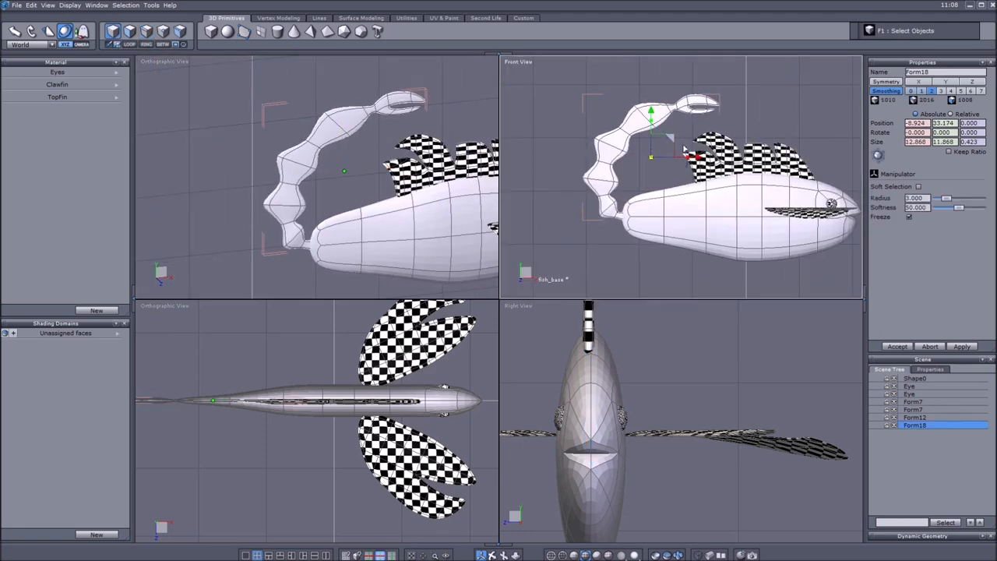
{"action": "left_click", "coordinate": [442, 18]}
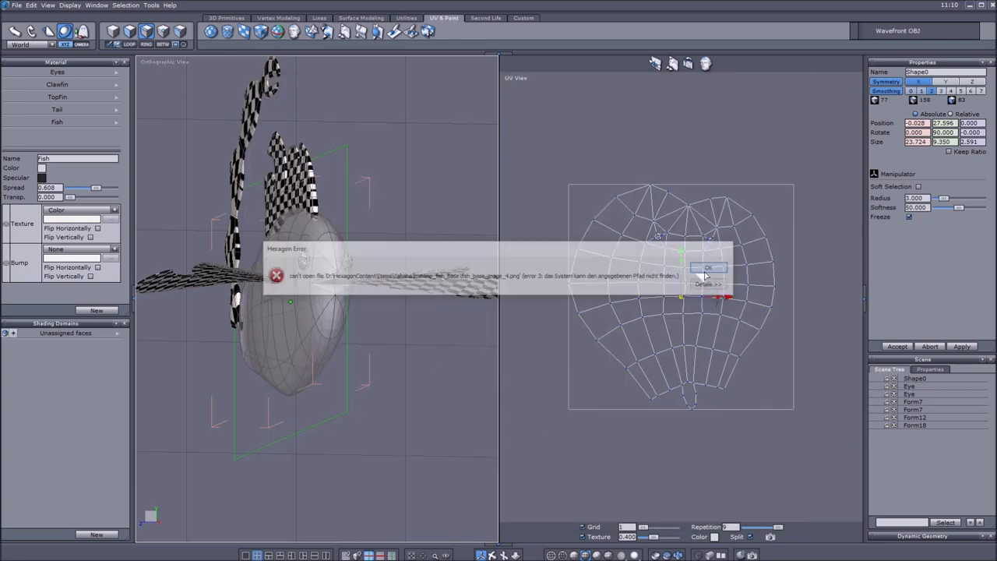
- Dismiss the missing-file Hexagon Error dialog before building the belly fin panel
{"action": "left_click", "coordinate": [708, 268]}
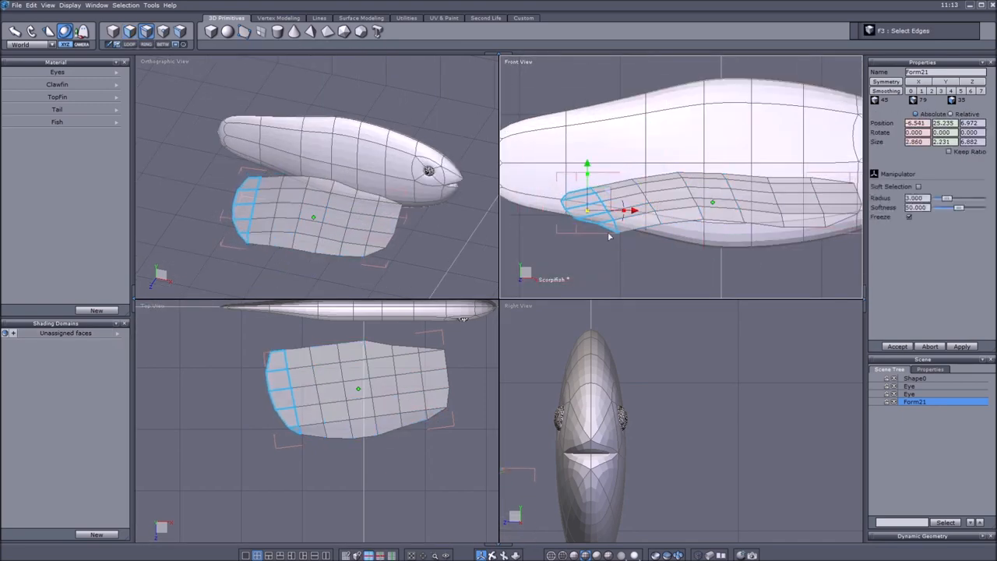
- Create a planar-projected Wing material for the smoothed panel and paste a tube for the head antenna
{"action": "key", "text": "ctrl+z"}
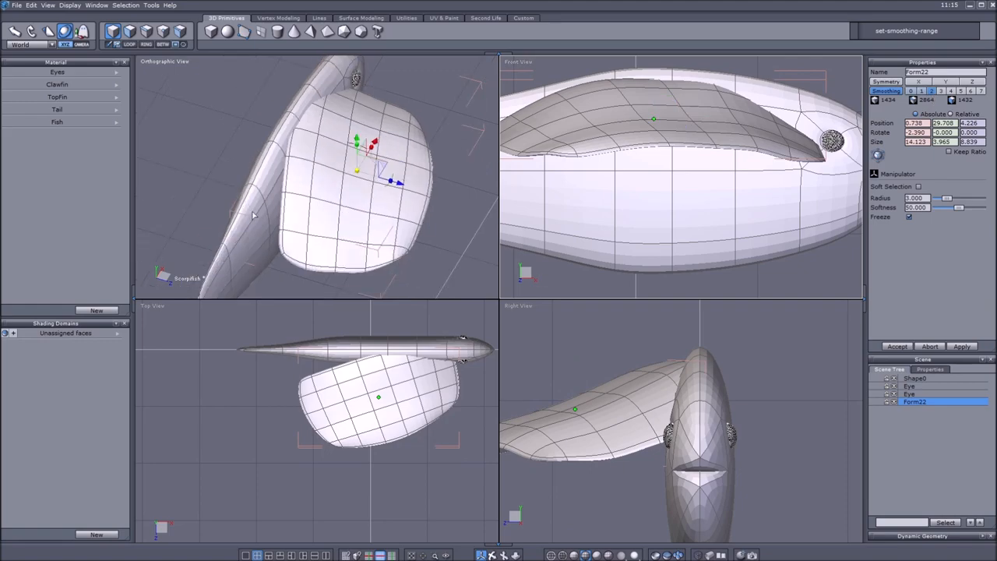
{"action": "left_click", "coordinate": [443, 17]}
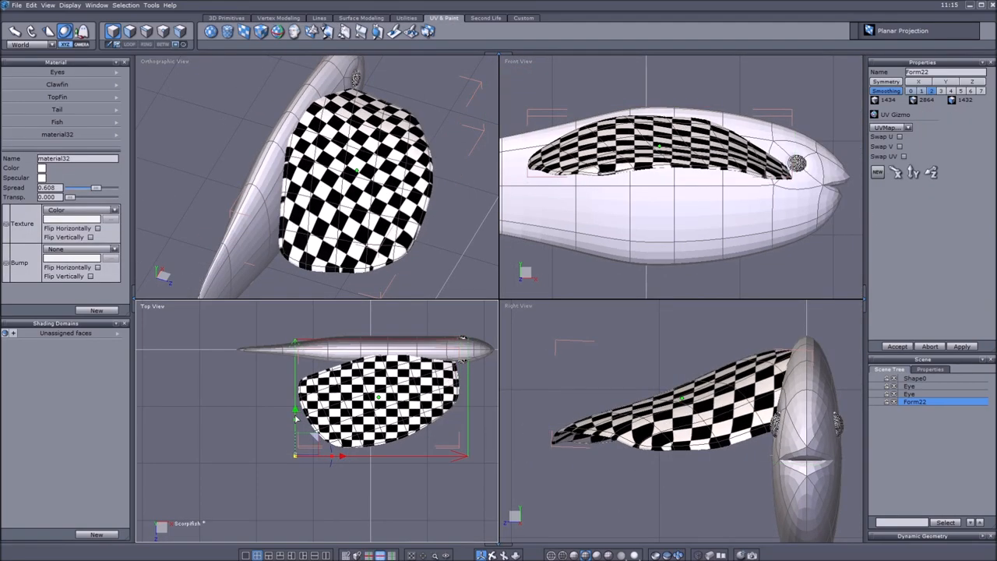
{"action": "key", "text": "ctrl+v"}
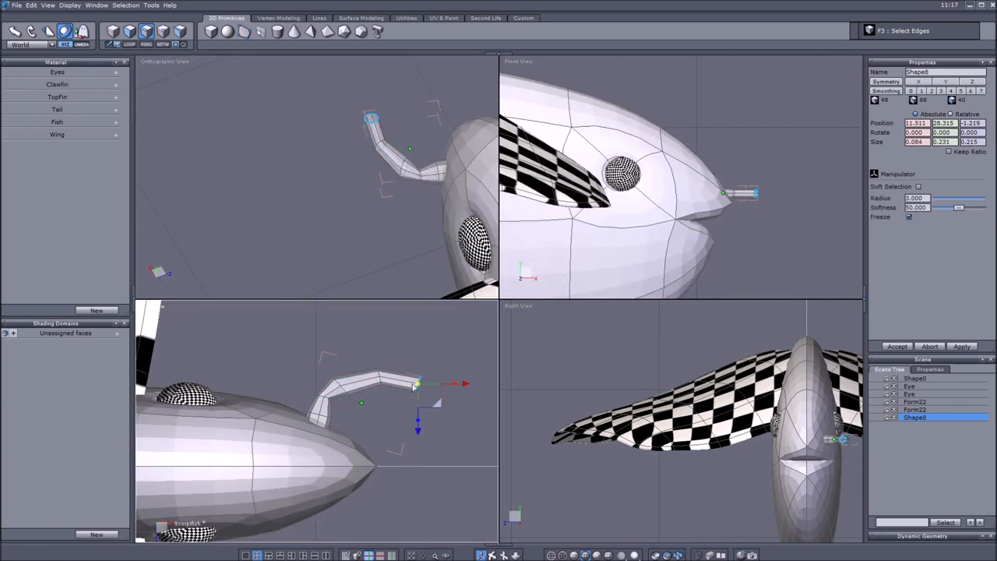
- Assign an Antler material to the antenna and paste a duplicate of it
{"action": "left_click", "coordinate": [277, 17]}
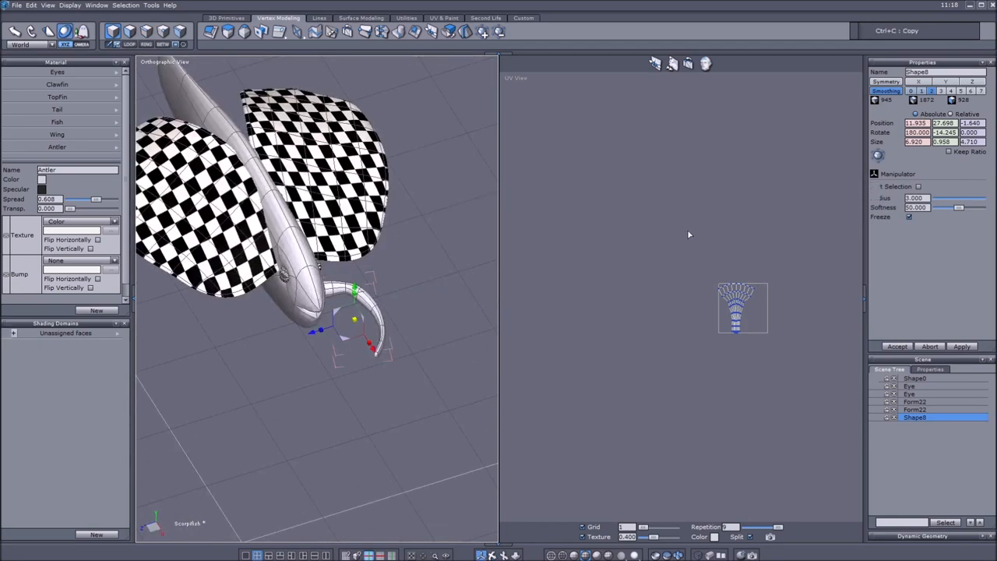
{"action": "key", "text": "ctrl+v"}
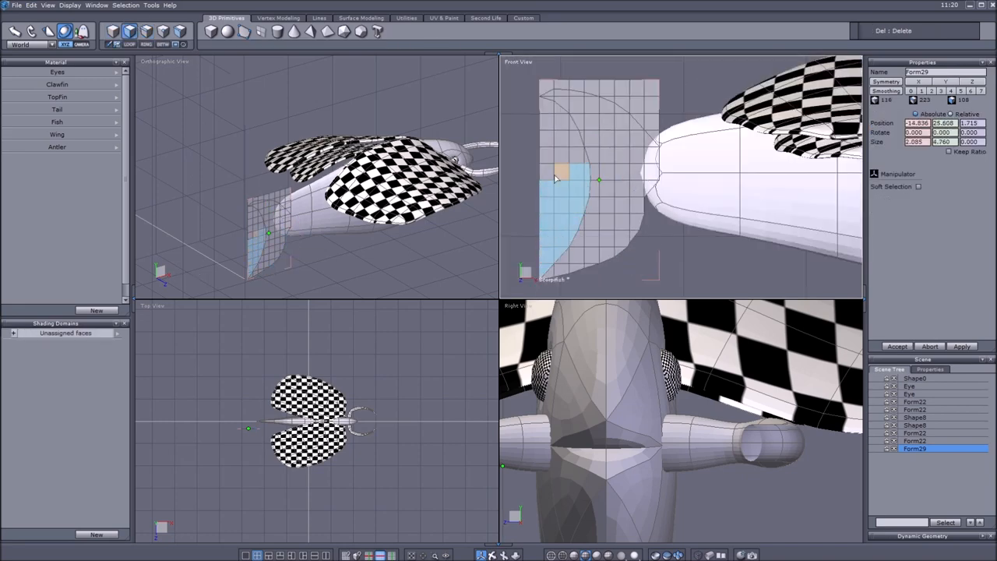
- Give the crescent tail a checker-mapped Tail material with Planar Projection
{"action": "left_click", "coordinate": [919, 187]}
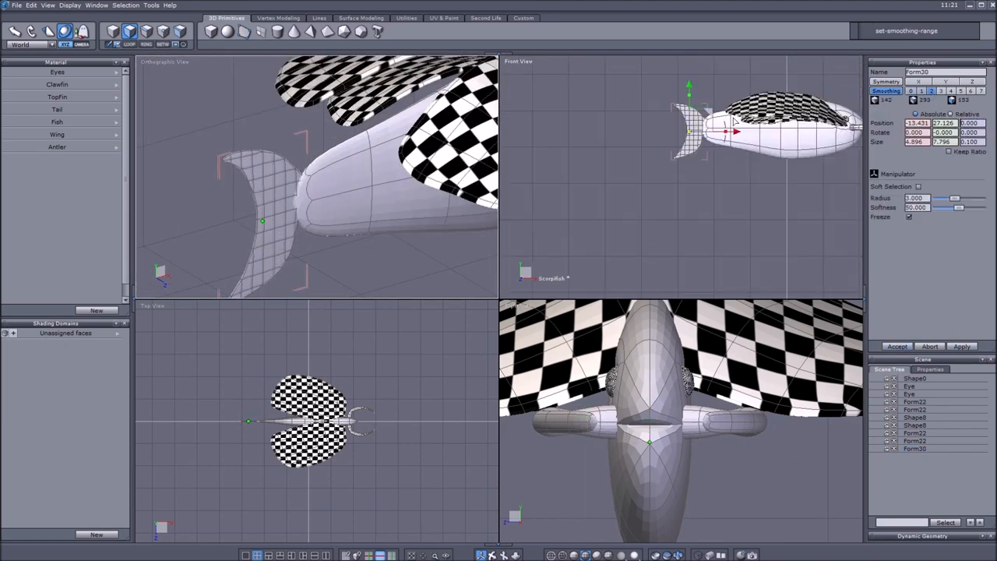
{"action": "left_click", "coordinate": [56, 146]}
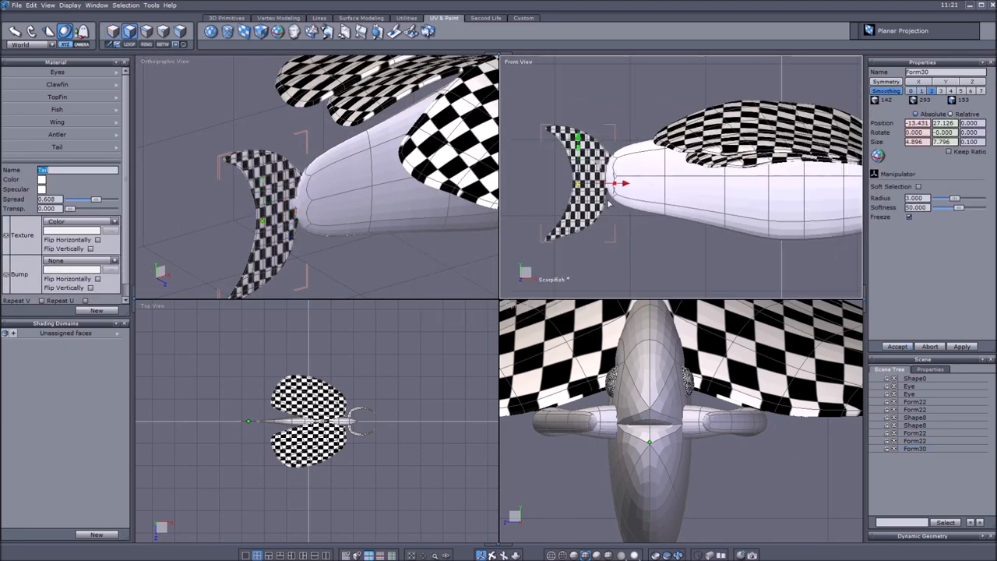
{"action": "left_click", "coordinate": [56, 159]}
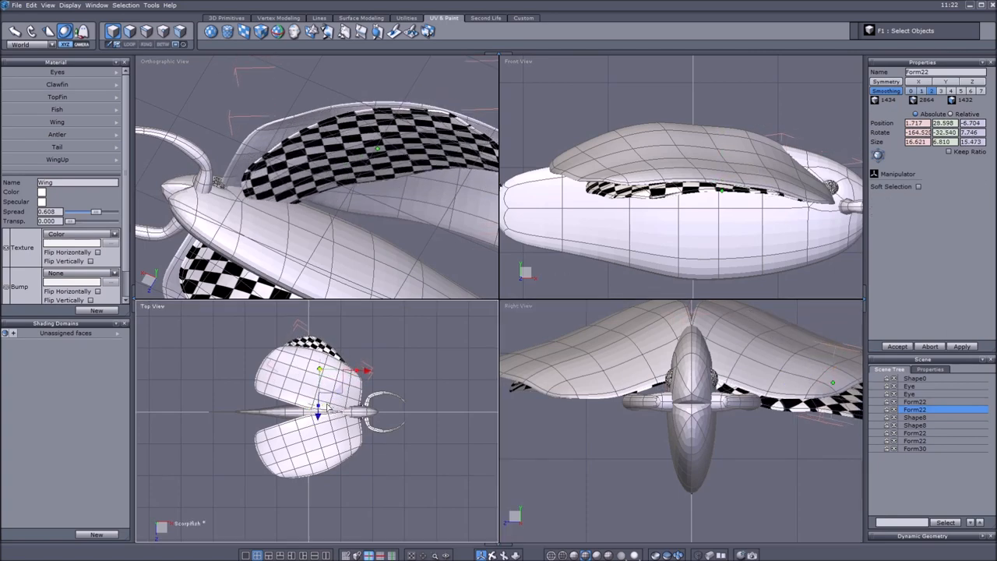
- Export the fish as Wavefront OBJ, then paste and delete geometry to start the next fish model
{"action": "key", "text": "ctrl+v"}
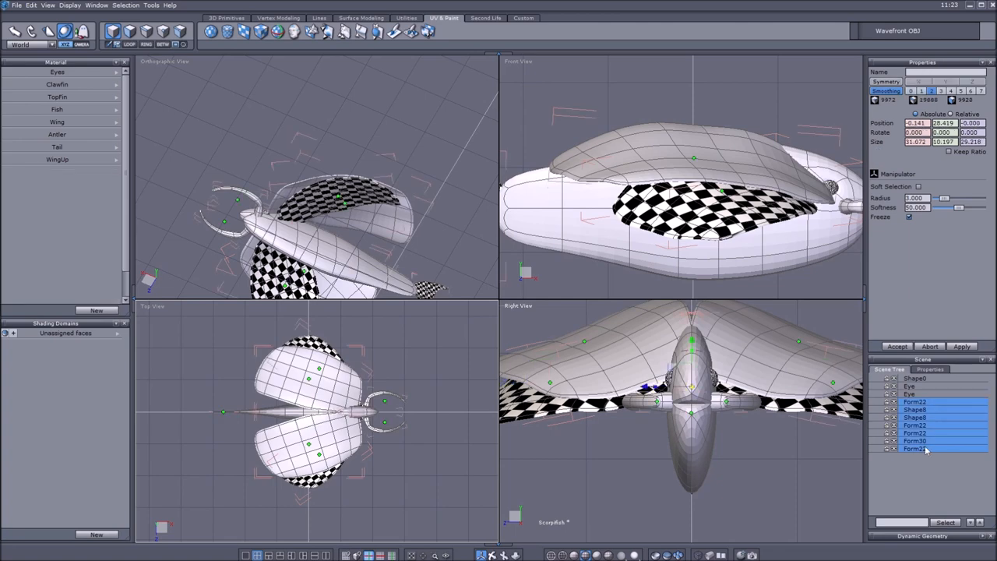
{"action": "key", "text": "Delete"}
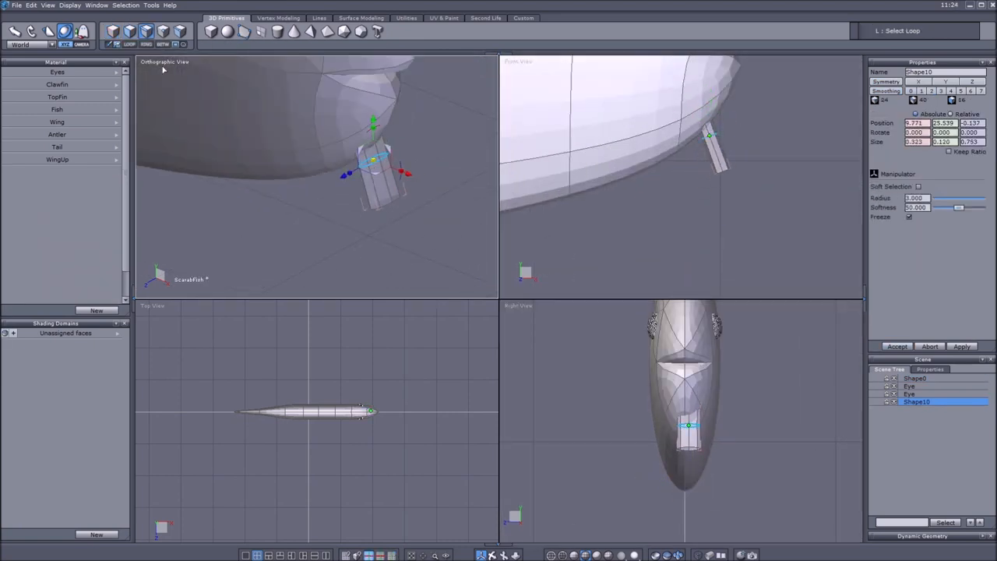
- Paste copies to build the Beard fin under the body and the curling horns with a Horn material
{"action": "key", "text": "ctrl+v"}
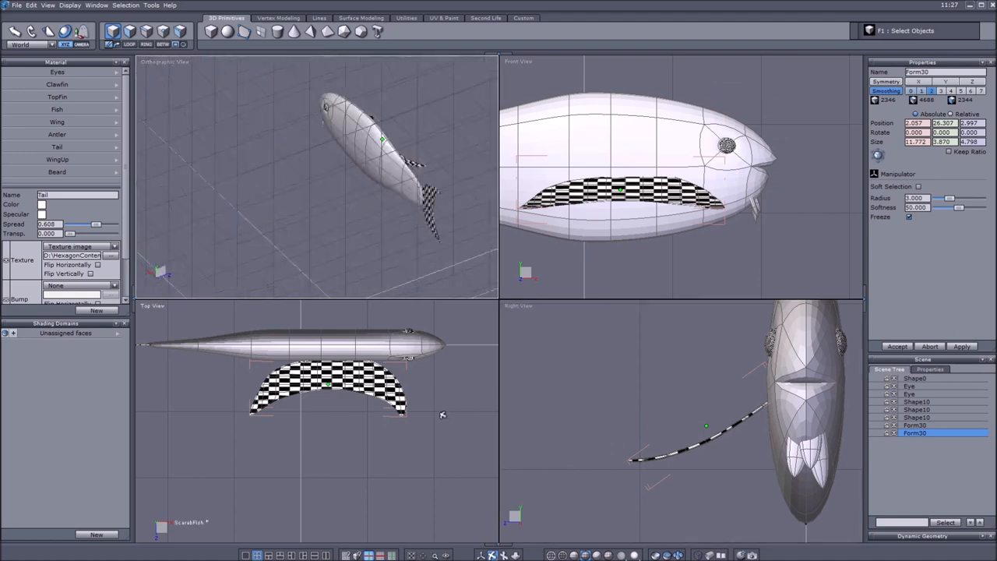
{"action": "key", "text": "ctrl+v"}
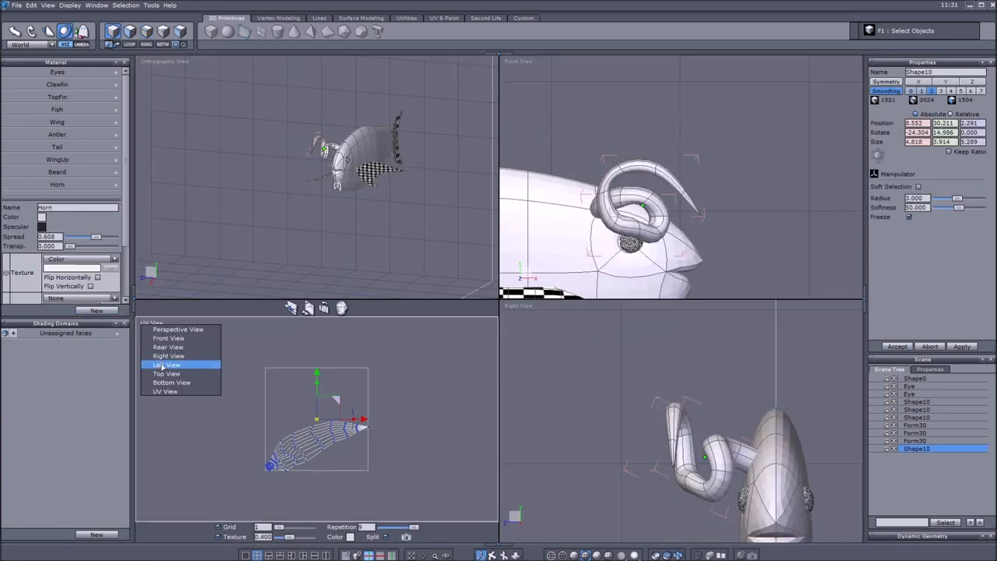
- Switch the pane to UV View and dismiss the missing-image Hexagon Error
{"action": "left_click", "coordinate": [165, 374]}
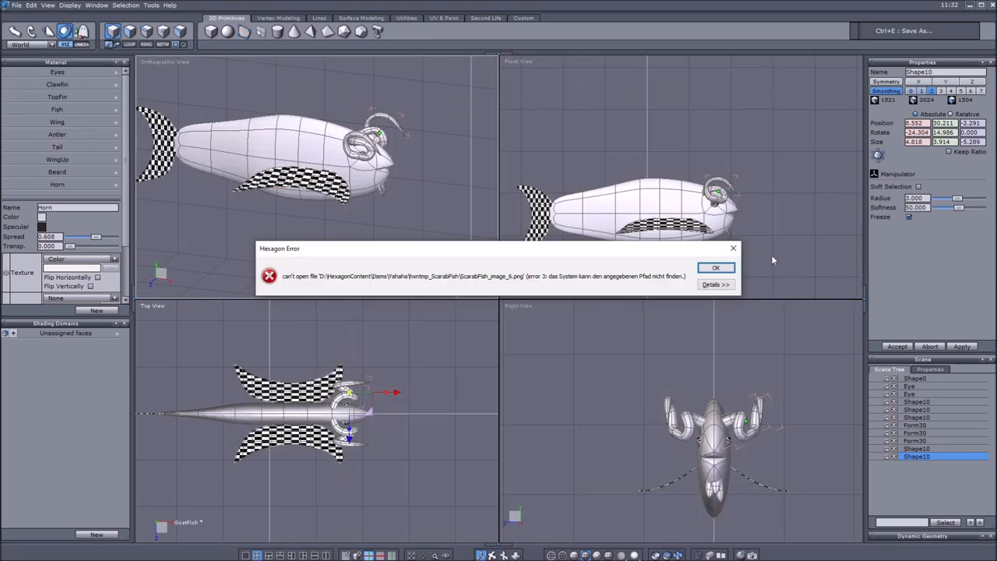
{"action": "left_click", "coordinate": [716, 268]}
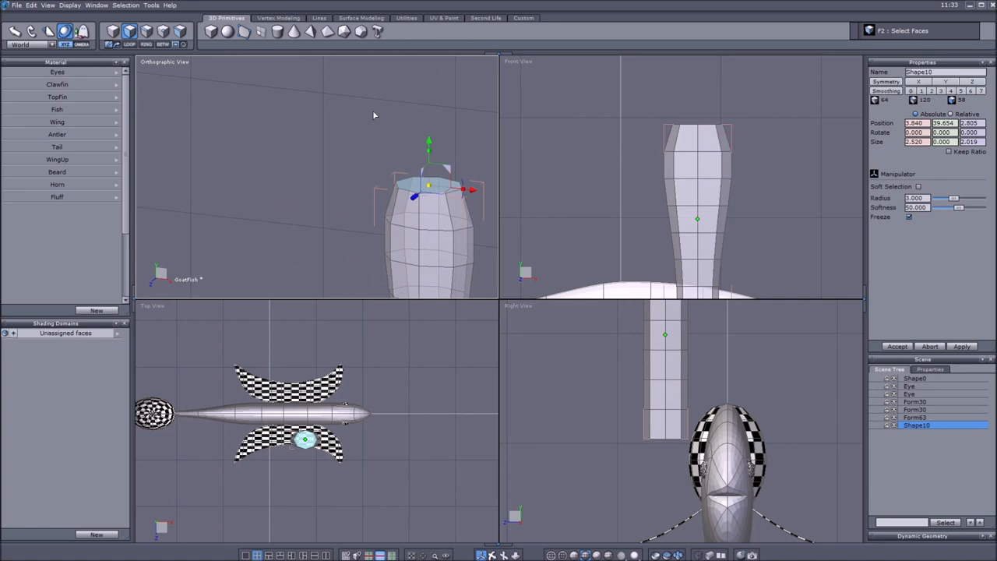
- Reshape the tube's edge loops into a rounded paddle-like ear and unwrap its faces in the UV view
{"action": "left_click", "coordinate": [277, 18]}
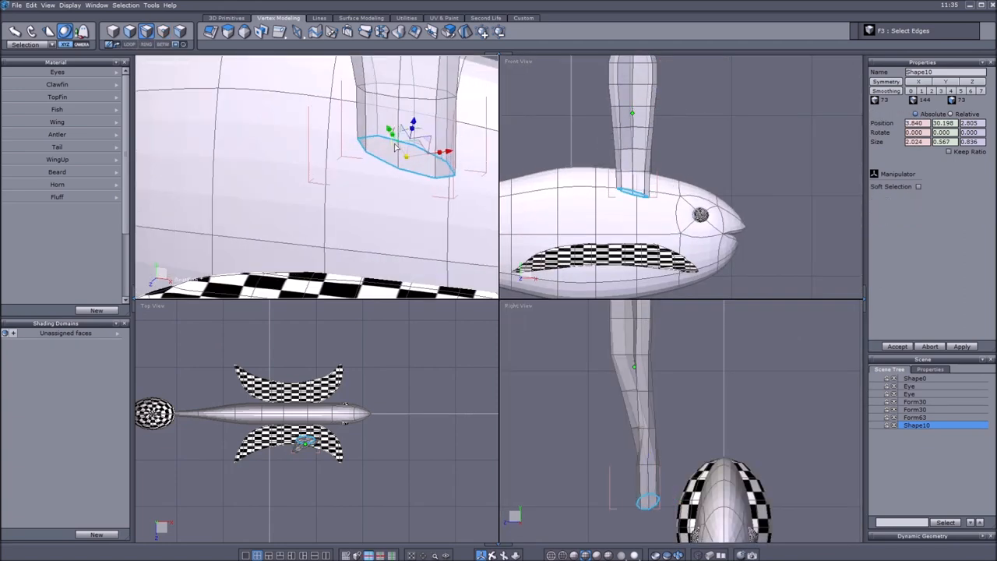
{"action": "left_click", "coordinate": [919, 187]}
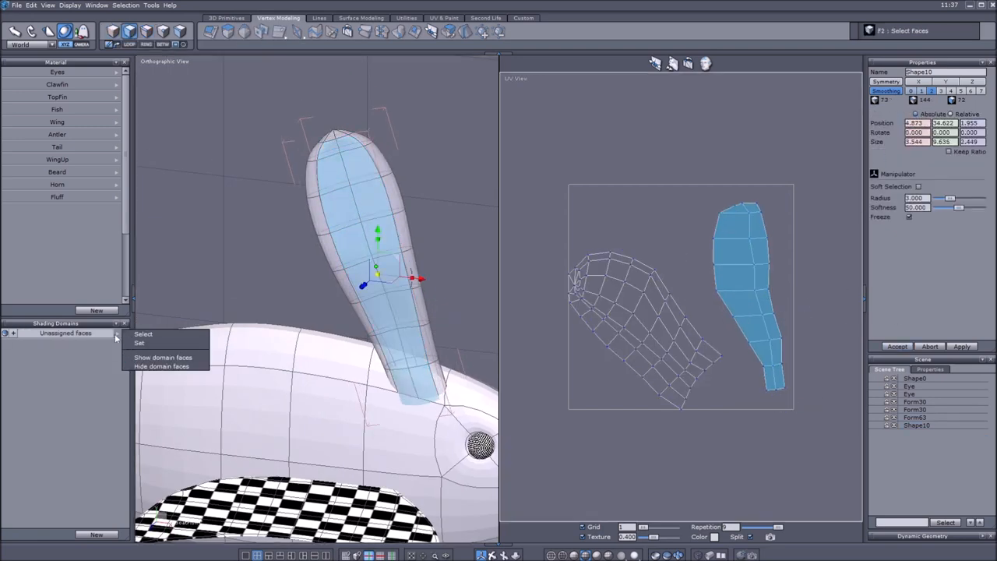
- Create Ear_In and Ear_Out shading domains from the ear faces and assign EarIn/EarOut materials
{"action": "left_click", "coordinate": [139, 343]}
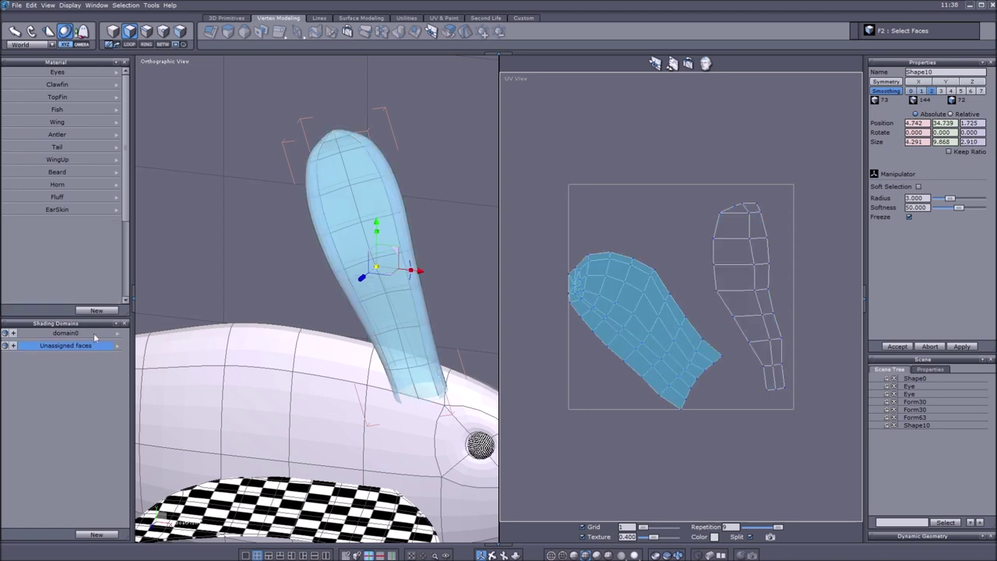
{"action": "left_click", "coordinate": [96, 308]}
{"action": "type", "text": "Ear"}
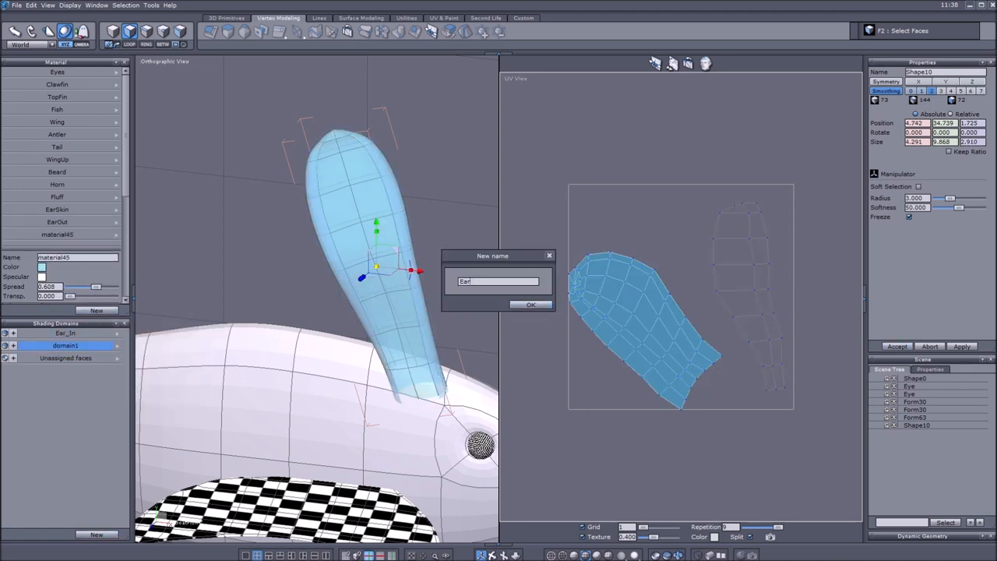
{"action": "left_click", "coordinate": [530, 304]}
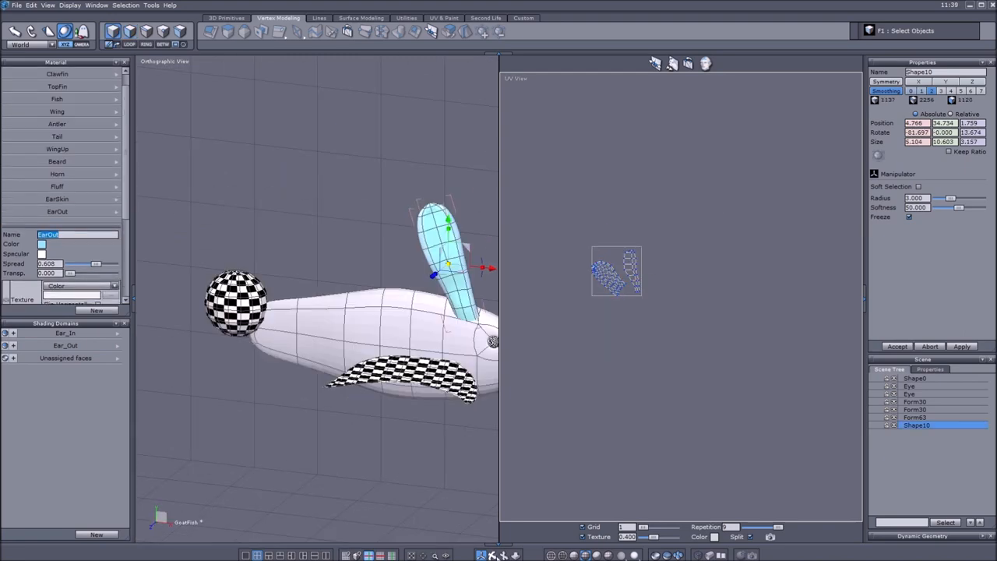
{"action": "key", "text": "ctrl+v"}
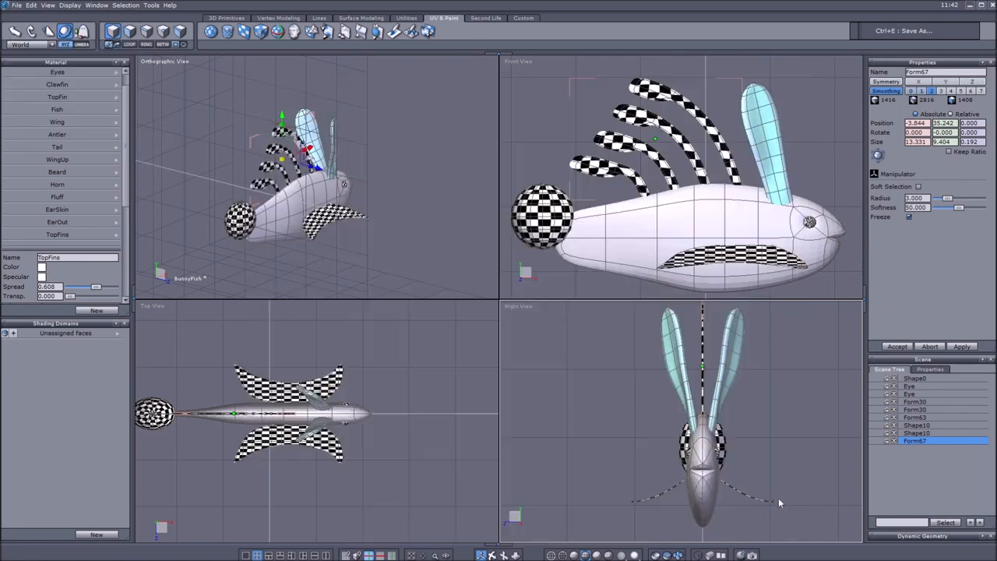
- Unfold the selected fin piece into a fan-shaped UV layout with the current Unfold settings
{"action": "key", "text": "Delete"}
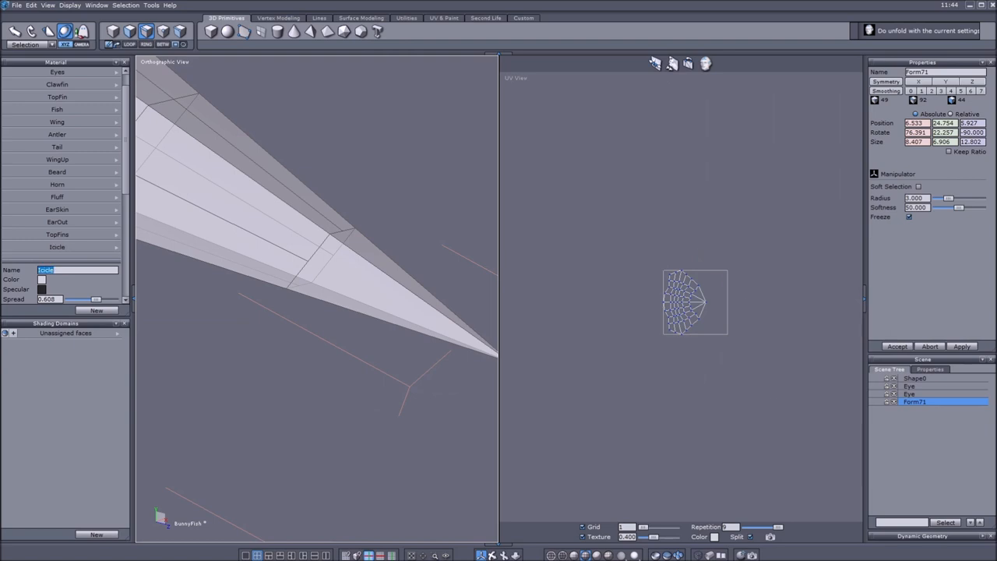
- Group the fin pieces and paste copies so fins bristle along the fish's back and underside
{"action": "key", "text": "ctrl+v"}
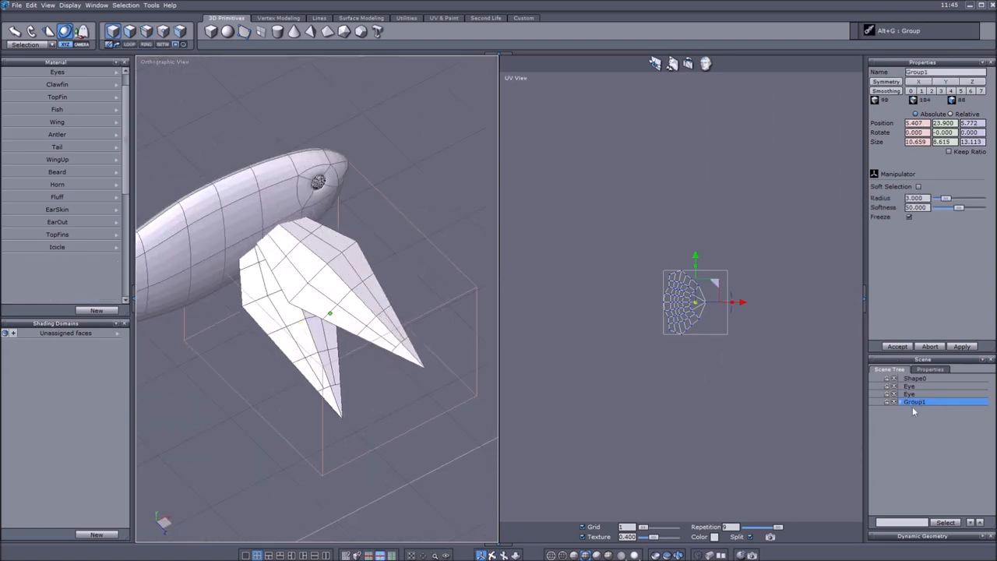
{"action": "key", "text": "ctrl+v"}
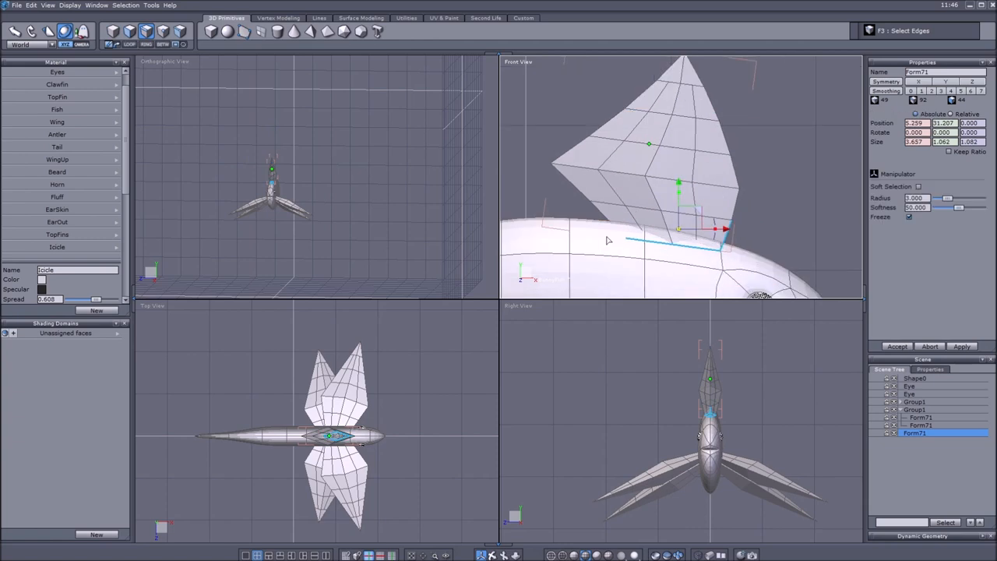
{"action": "key", "text": "ctrl+v"}
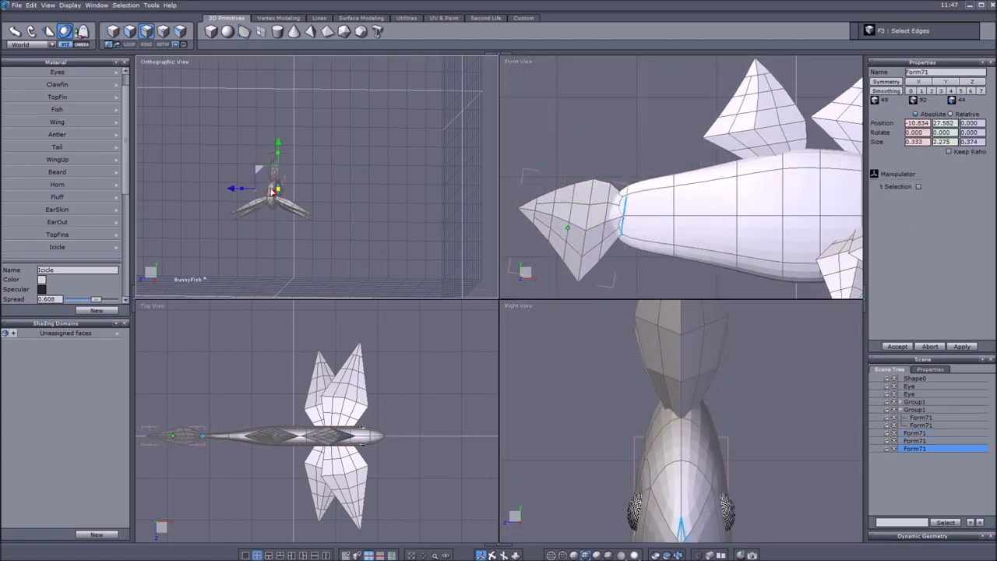
{"action": "key", "text": "ctrl+z"}
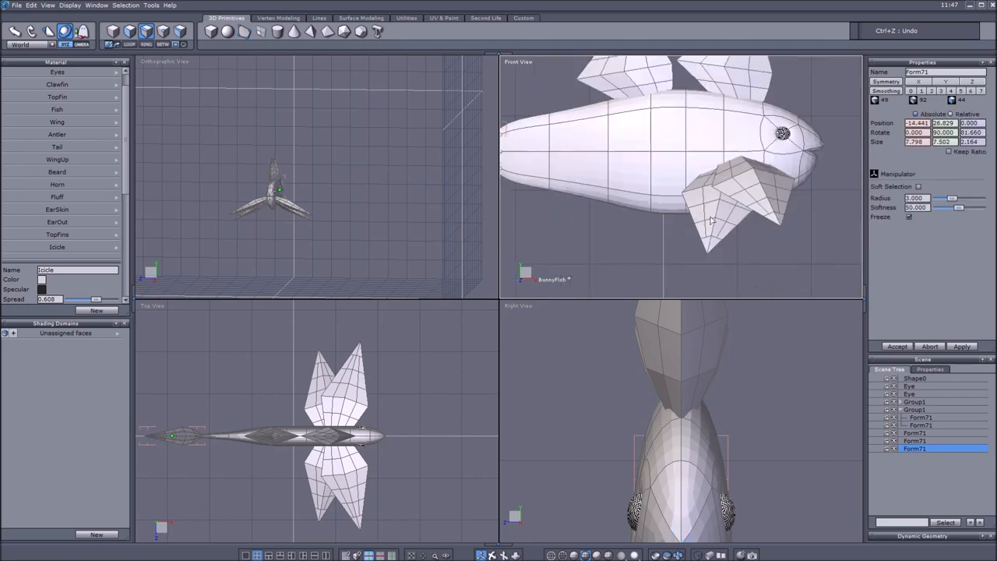
{"action": "key", "text": "ctrl+v"}
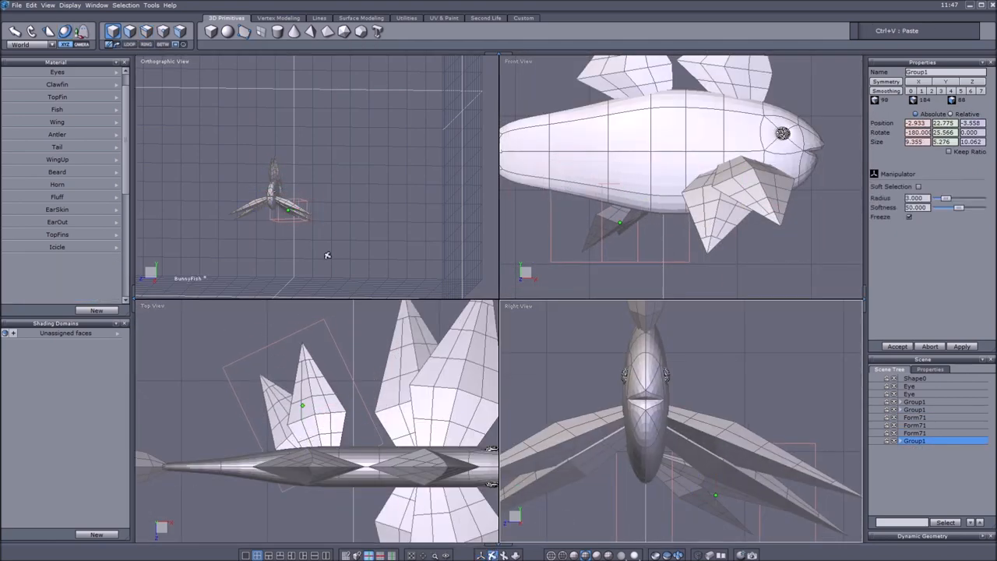
{"action": "left_click", "coordinate": [16, 4]}
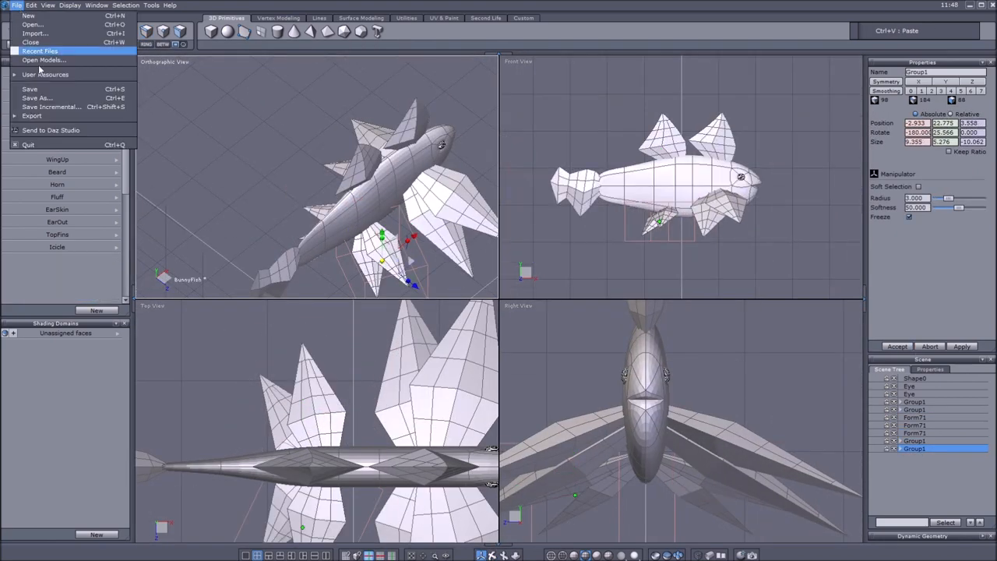
- Save the multi-finned fish via Save As and dismiss the missing texture file error
{"action": "left_click", "coordinate": [44, 59]}
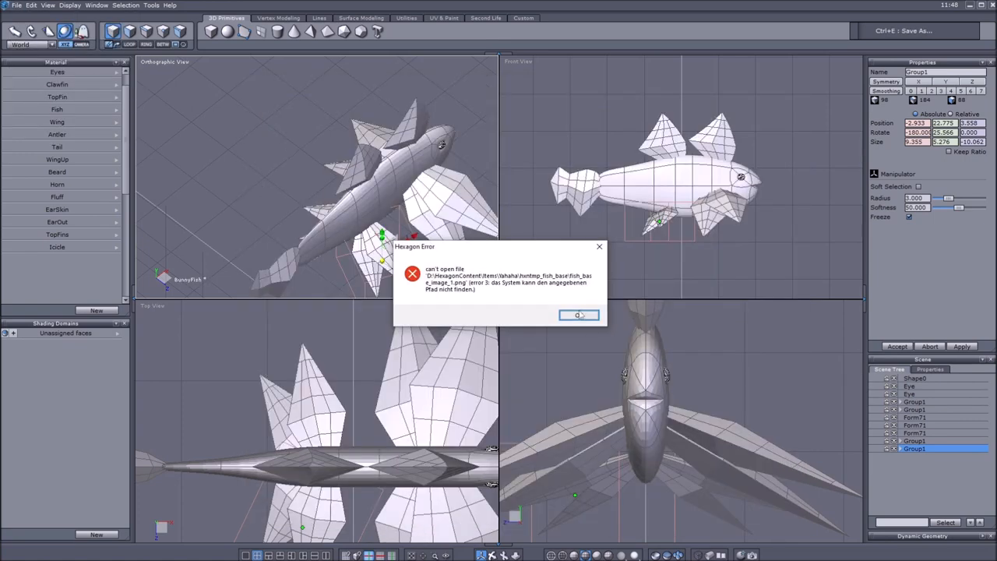
{"action": "left_click", "coordinate": [579, 314]}
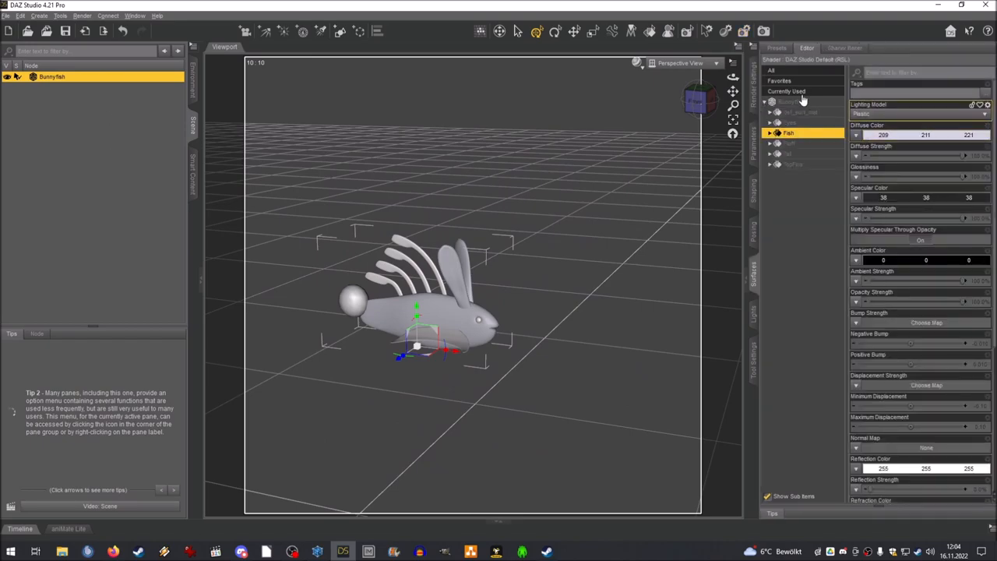
- Set the bunny fish's Eyes surface to black, then export the GoatFish as FBX with default settings
{"action": "left_click", "coordinate": [790, 121]}
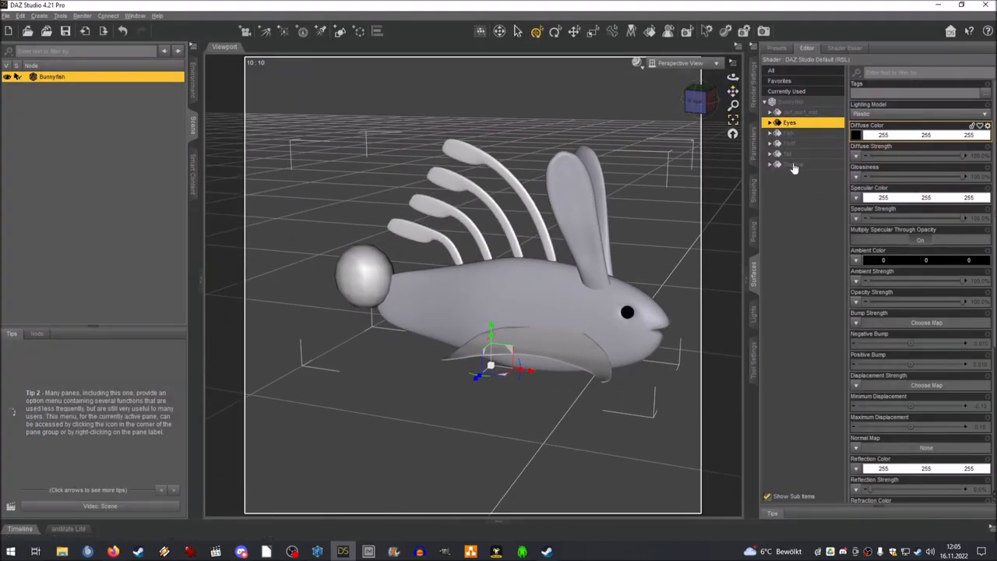
{"action": "left_click", "coordinate": [788, 133]}
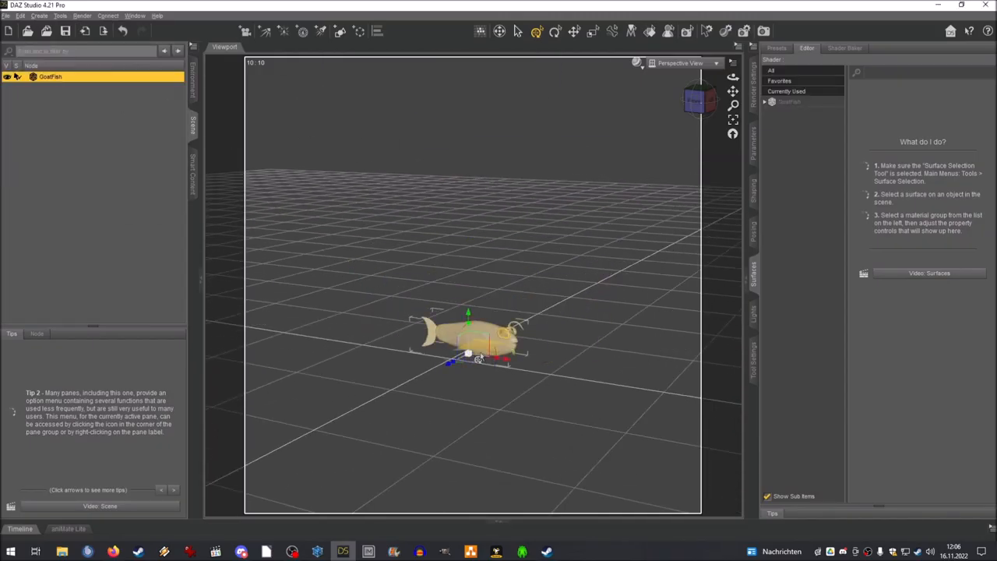
{"action": "left_click", "coordinate": [788, 133]}
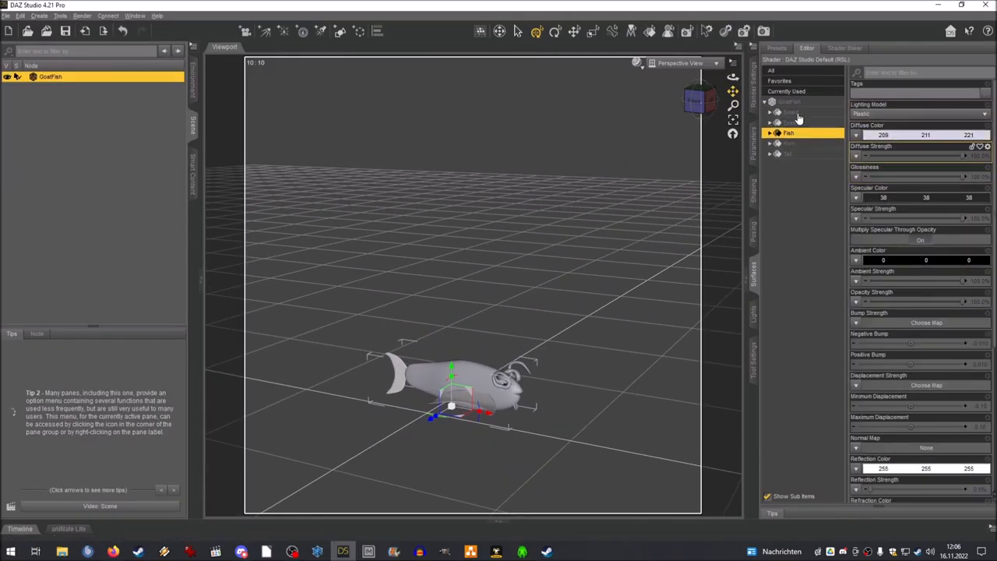
{"action": "left_click", "coordinate": [854, 133]}
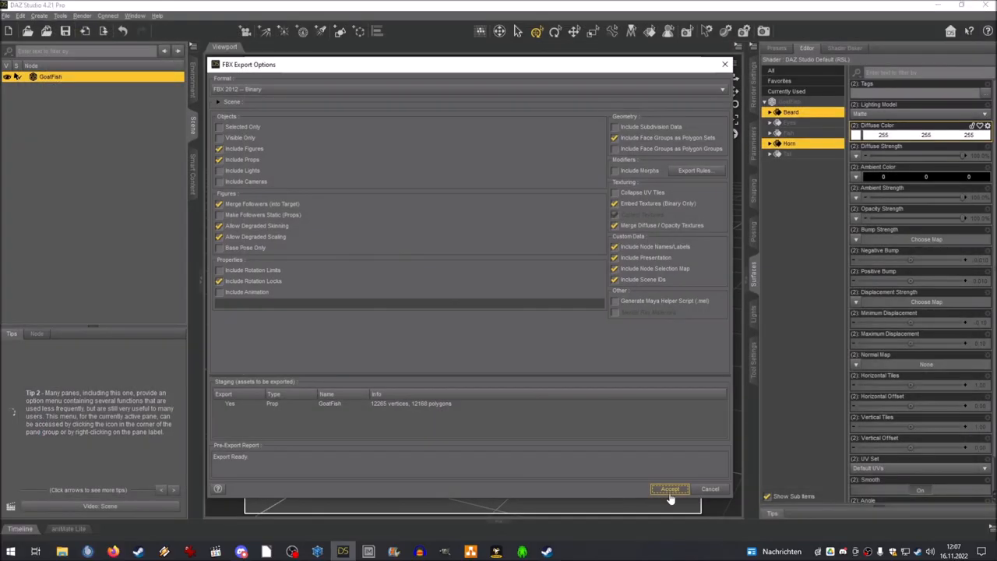
{"action": "left_click", "coordinate": [670, 490]}
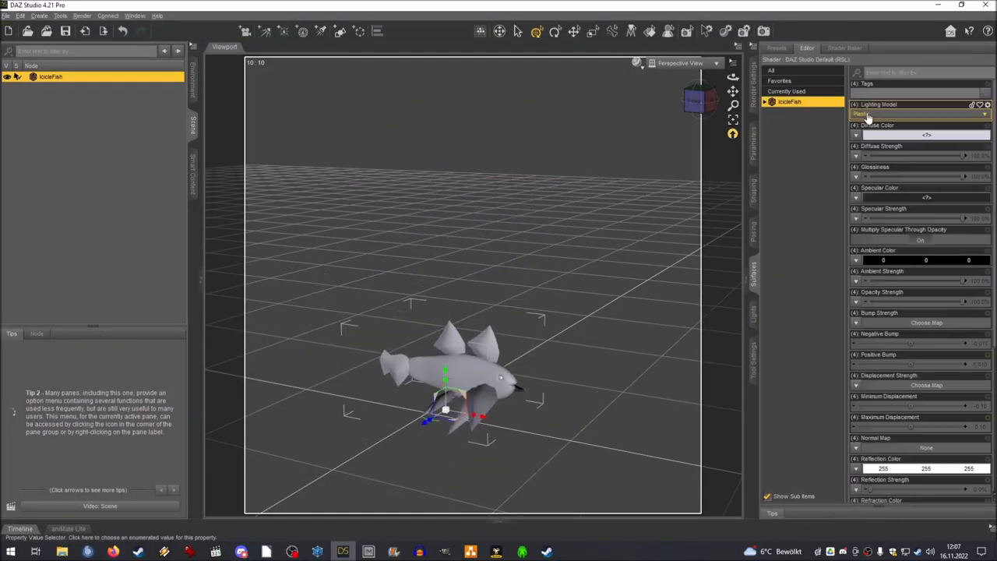
- Import PenguFish.obj into the DAZ Studio scene via File > Import
{"action": "left_click", "coordinate": [789, 122]}
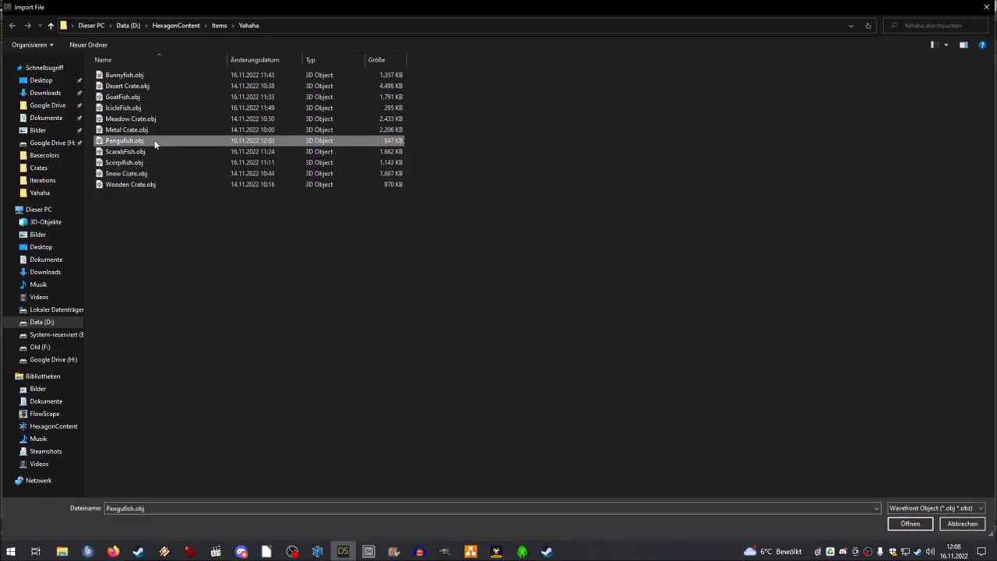
{"action": "left_click", "coordinate": [910, 524]}
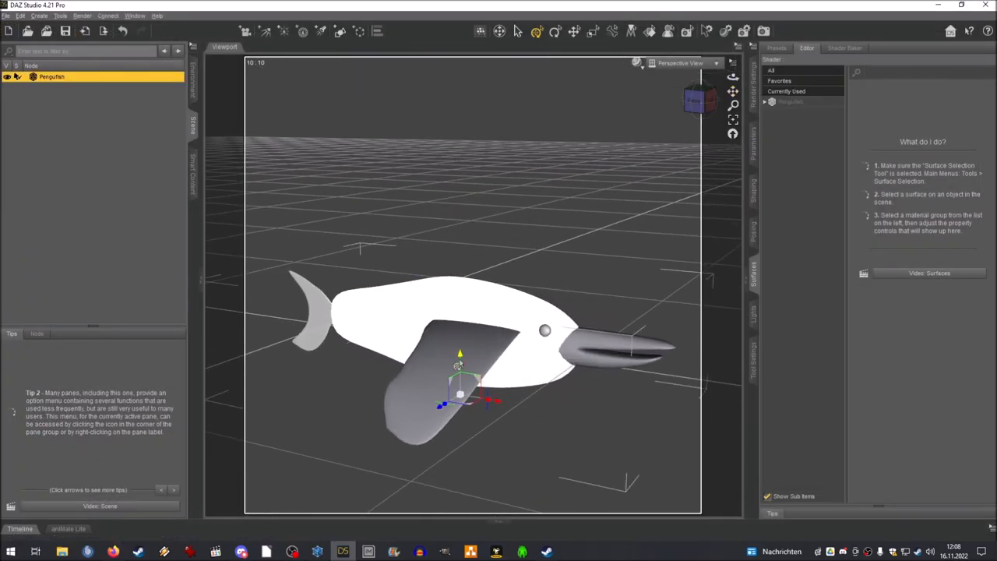
{"action": "left_click", "coordinate": [788, 144]}
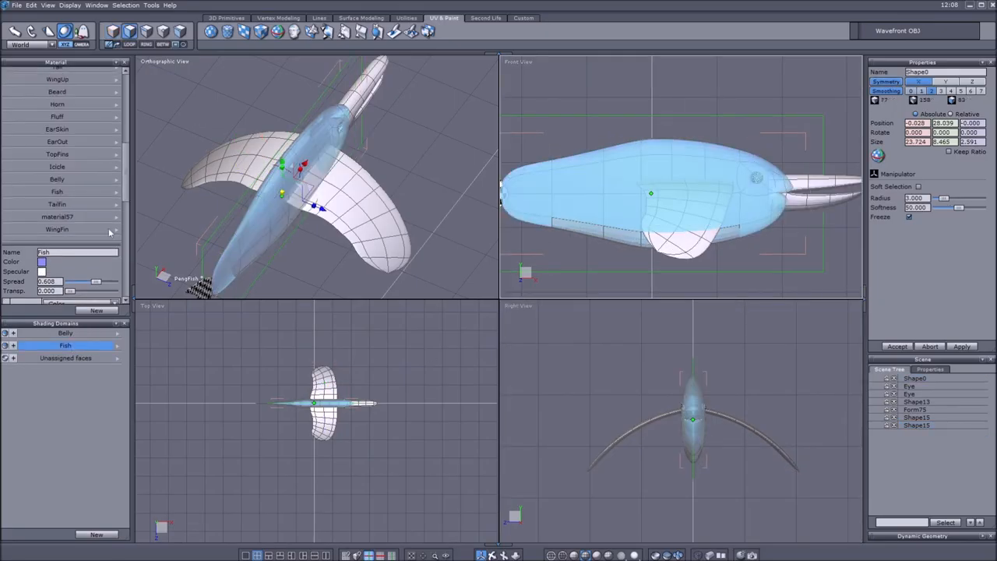
- Assign the PenguFish's Belly and Fish shading domains and export it as a Wavefront OBJ
{"action": "left_click", "coordinate": [916, 402]}
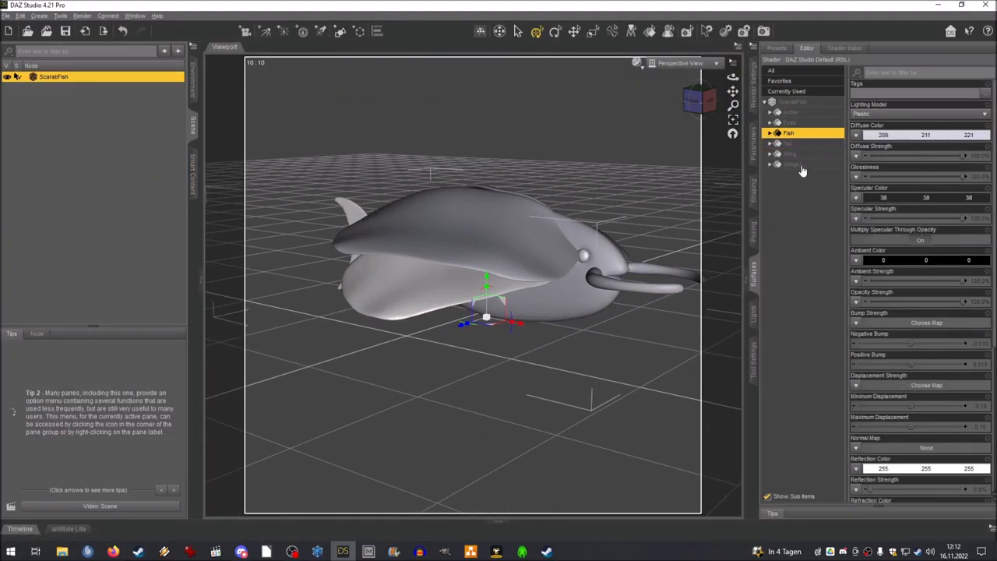
- Give the ScarabFish a dark green shell and brown feelers via Diffuse Color, then load ScorpFish
{"action": "left_click", "coordinate": [792, 165]}
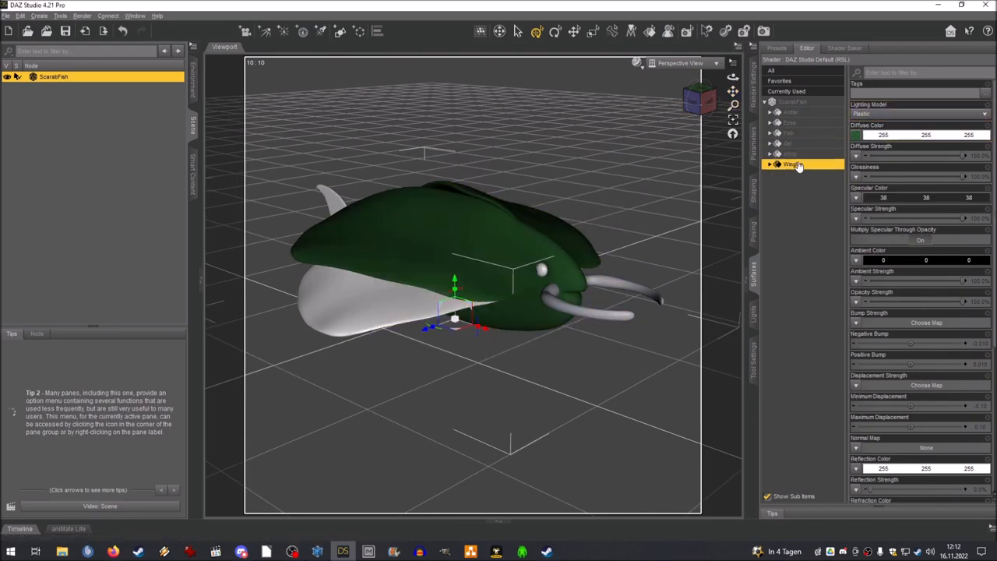
{"action": "left_click", "coordinate": [857, 133]}
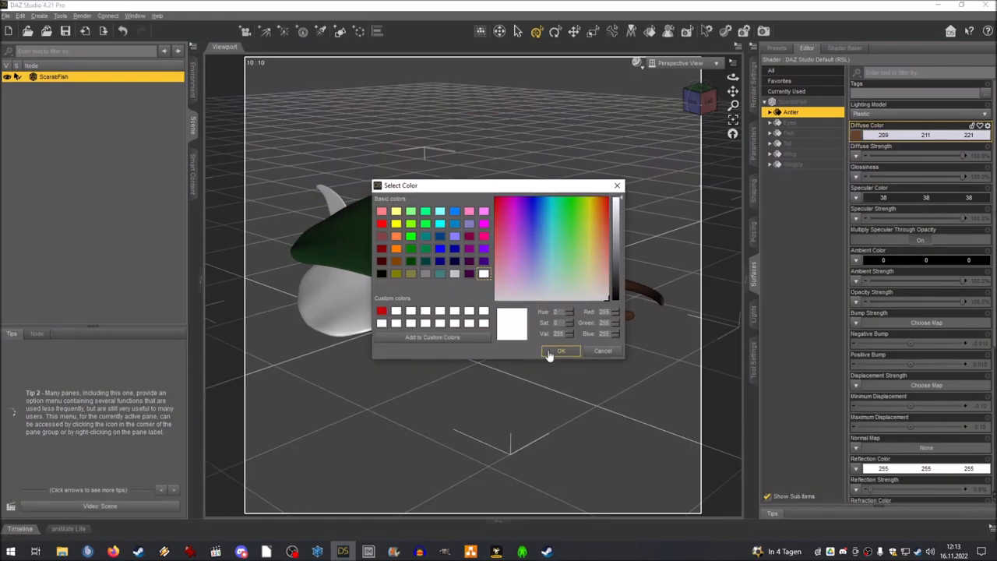
{"action": "left_click", "coordinate": [561, 350]}
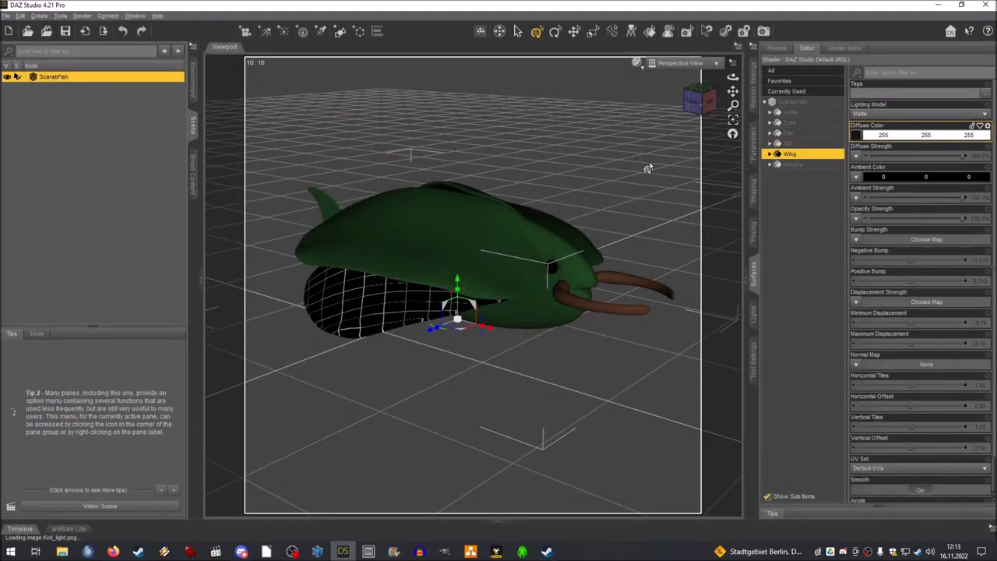
{"action": "left_click", "coordinate": [6, 16]}
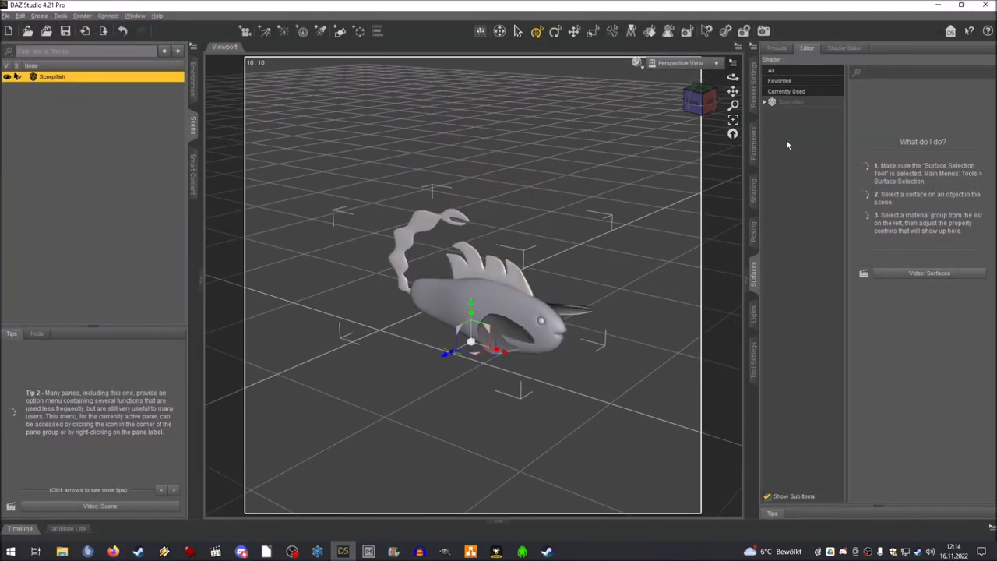
- Load ScorpFish and export the orange colour image as a PNG into the Textures folder
{"action": "left_click", "coordinate": [792, 122]}
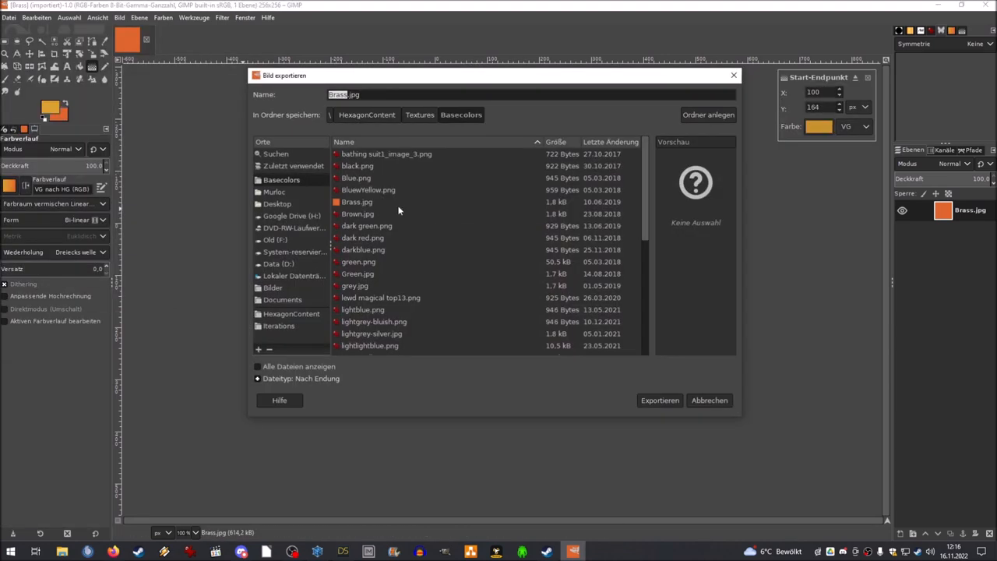
{"action": "left_click", "coordinate": [660, 398]}
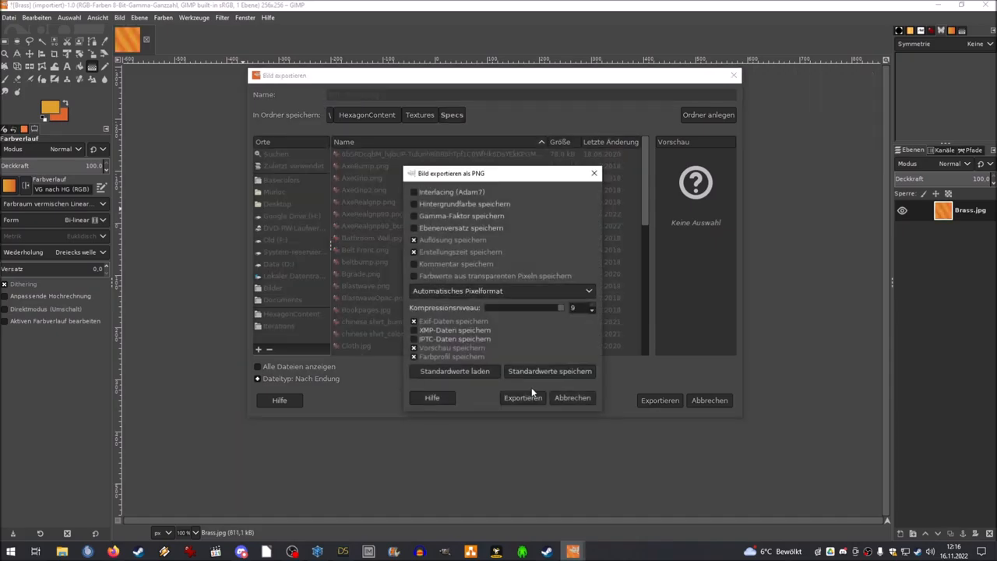
{"action": "left_click", "coordinate": [343, 552]}
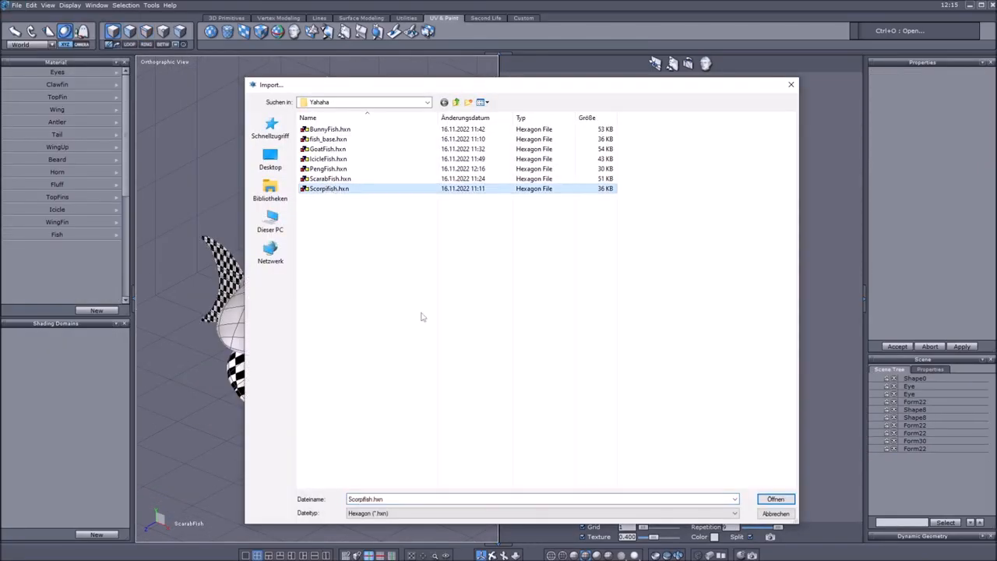
- Load ScorpFish.hxn in Hexagon, then apply the orange texture to the fish's surfaces in DAZ Studio
{"action": "left_click", "coordinate": [774, 499]}
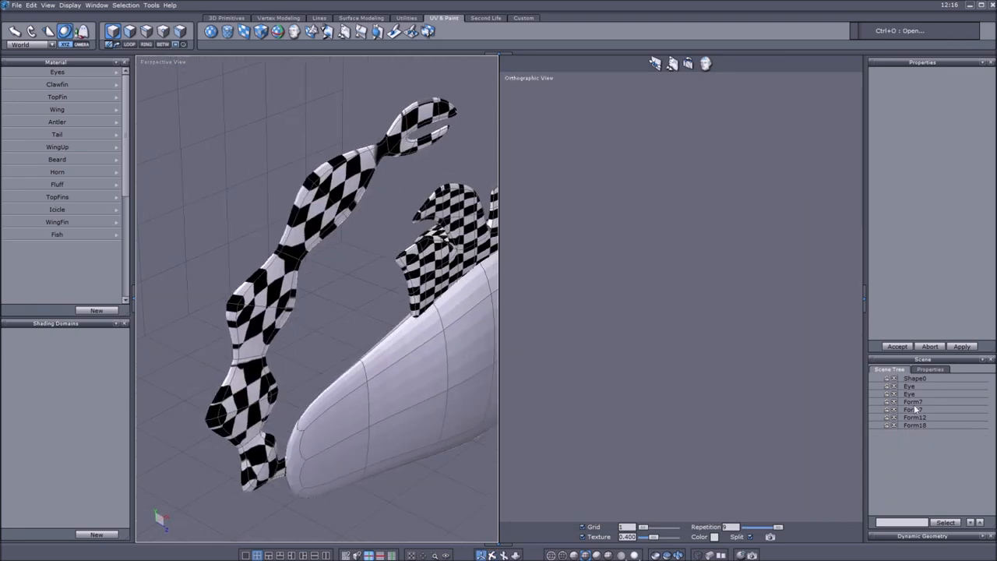
{"action": "left_click", "coordinate": [916, 424]}
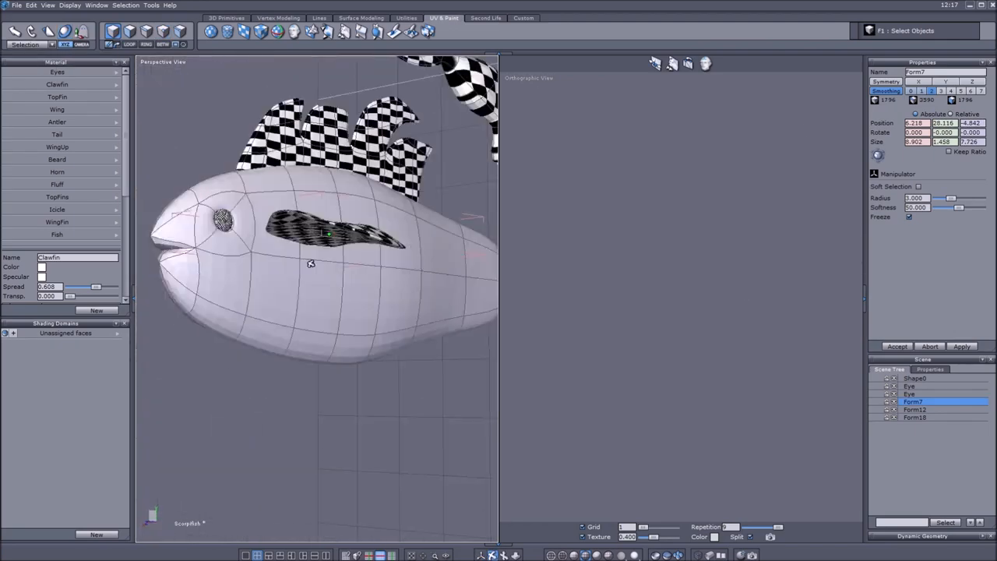
{"action": "key", "text": "ctrl+v"}
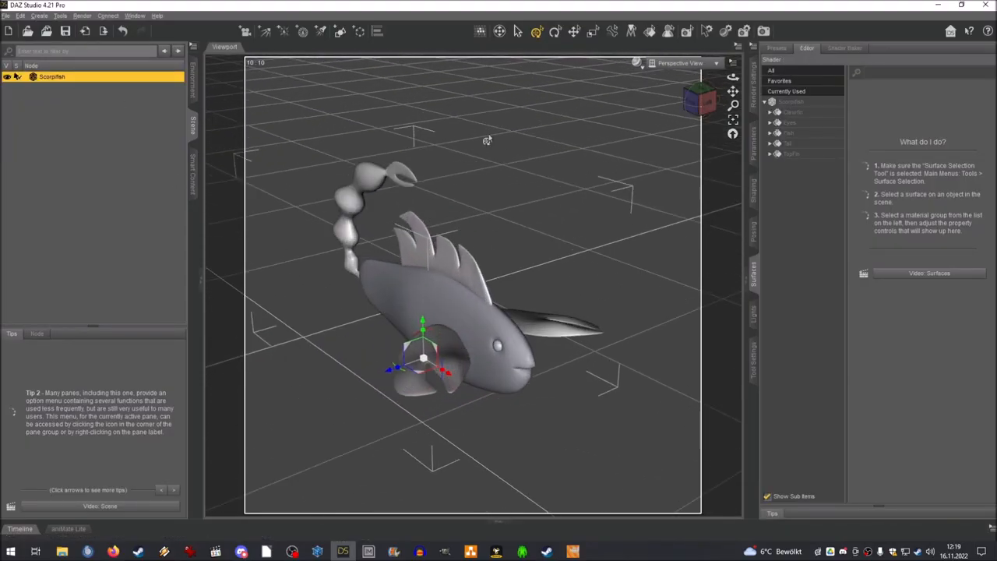
{"action": "left_click", "coordinate": [790, 121]}
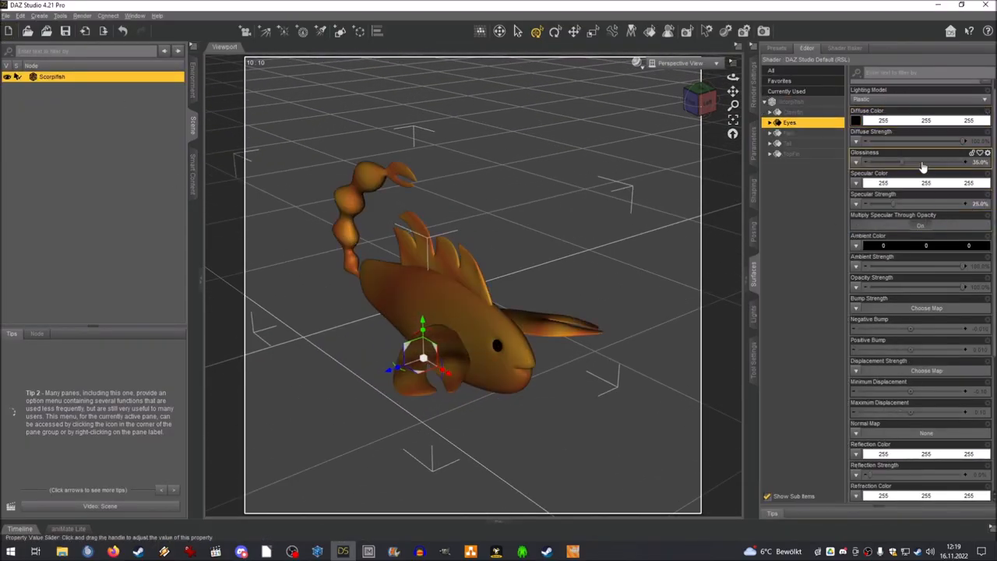